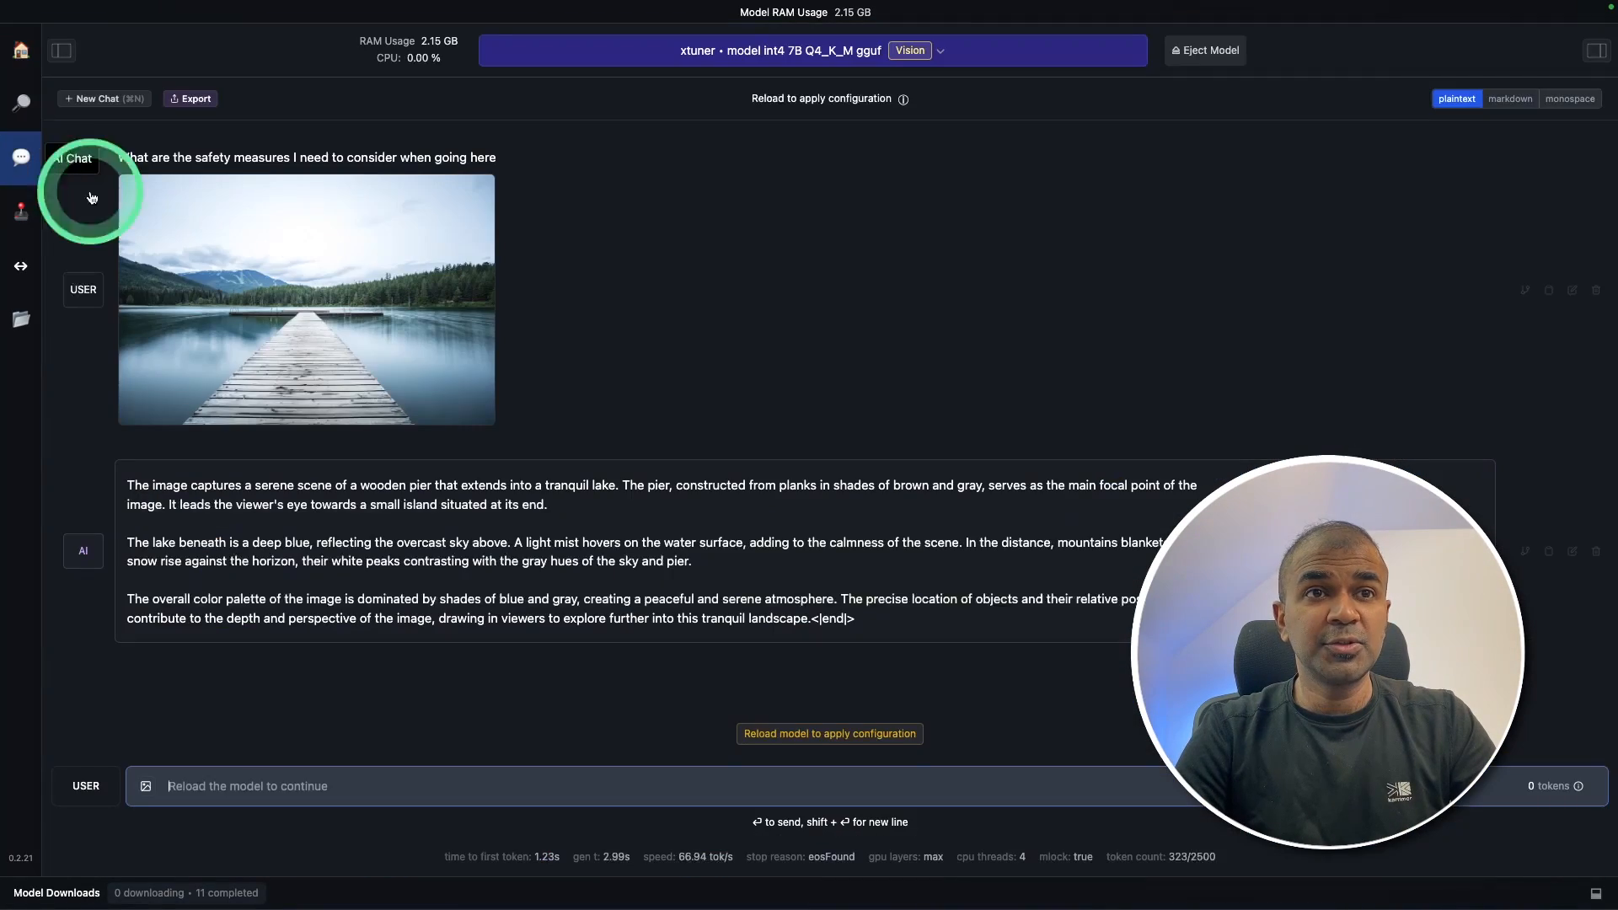
Visit the multi-model session, then the local inference server page in the sidebar.
{"action": "left_click", "coordinate": [21, 210]}
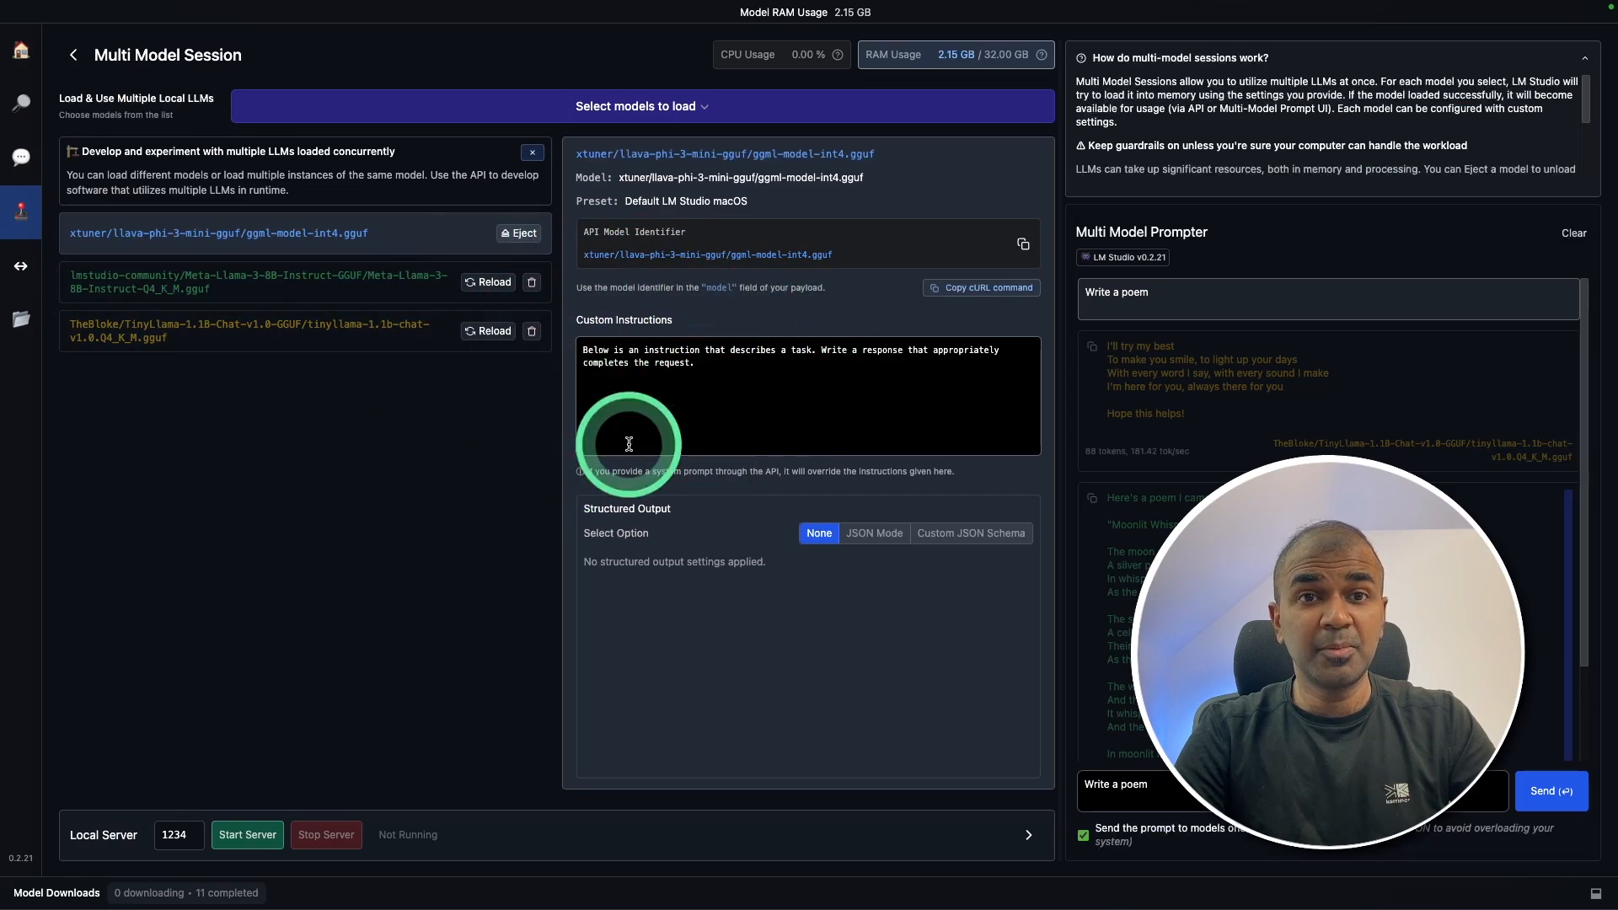
{"action": "left_click", "coordinate": [20, 266]}
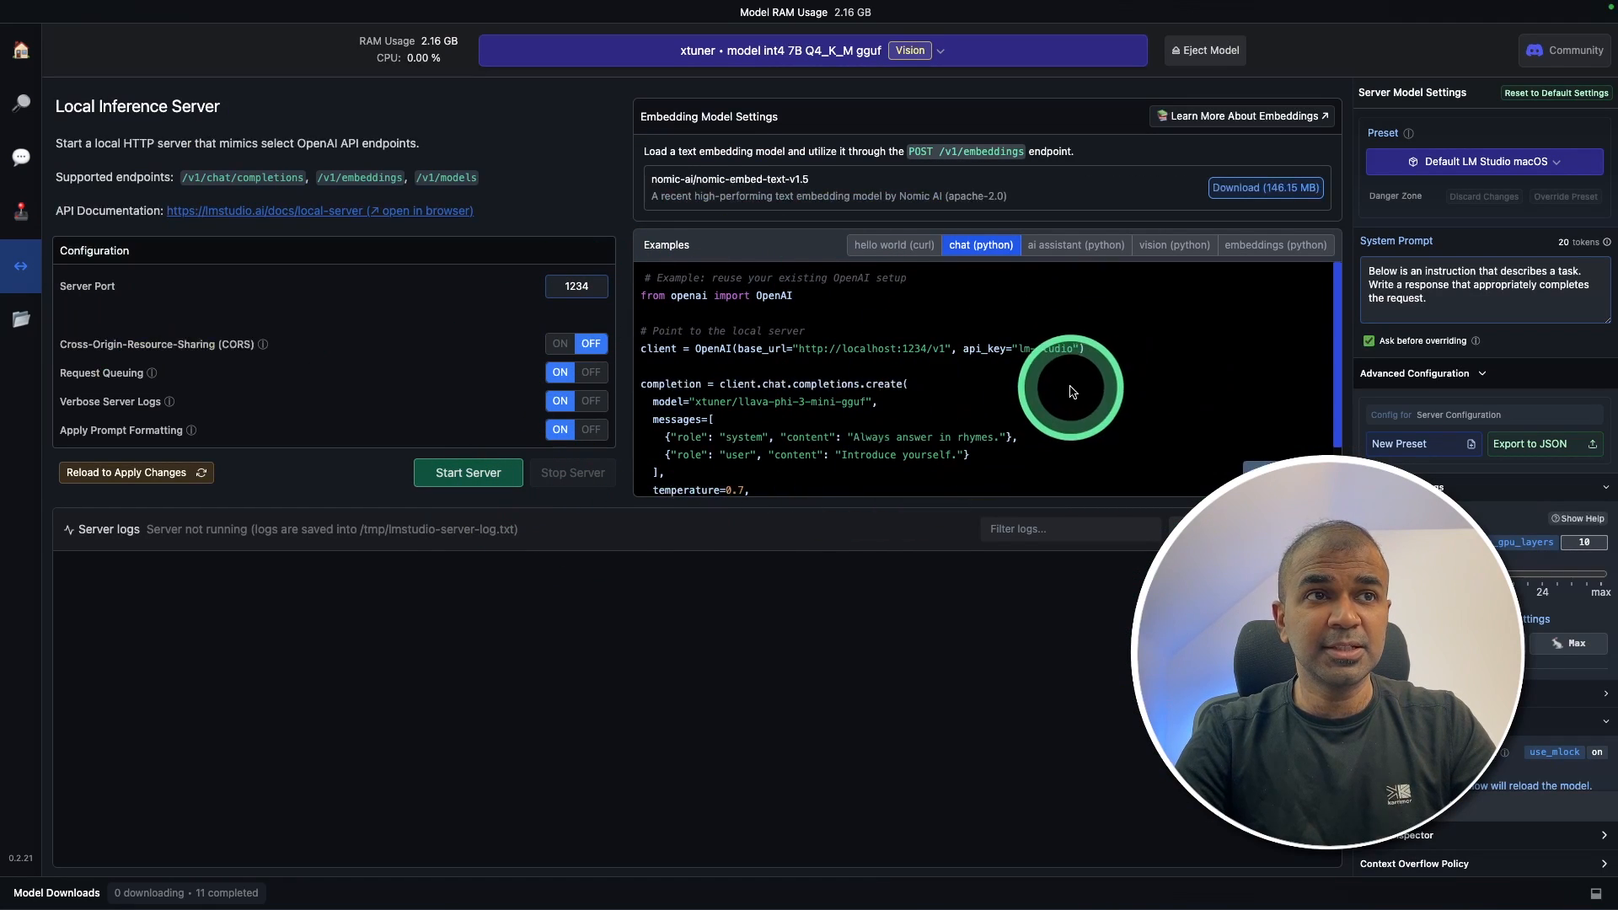
{"action": "left_click", "coordinate": [20, 158]}
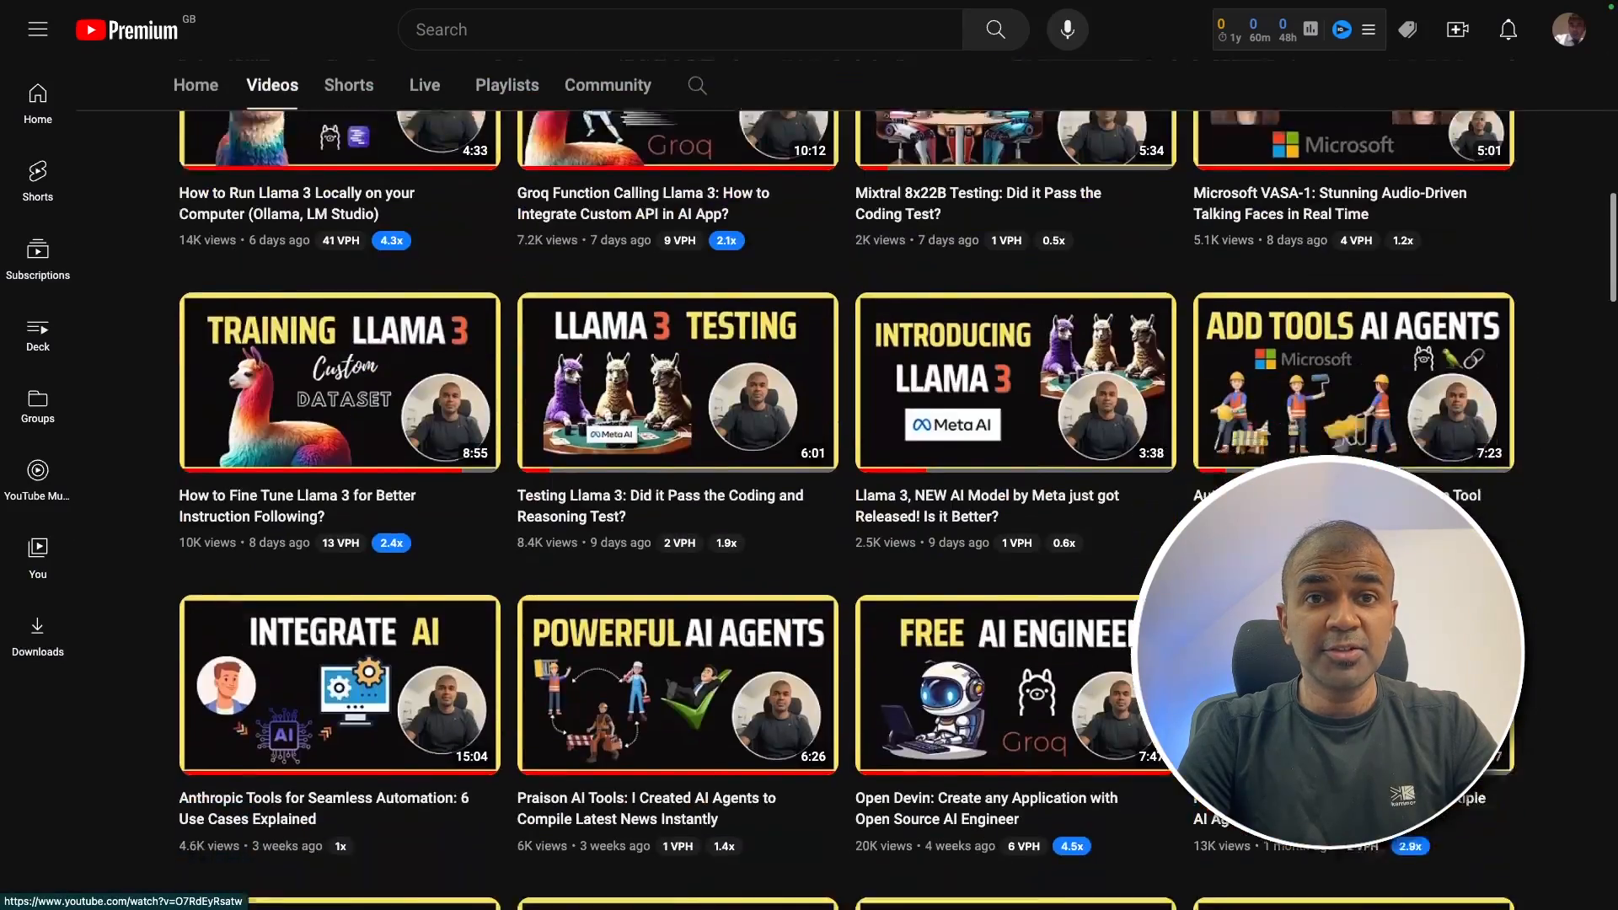
{"action": "scroll", "scroll_direction": "down", "scroll_amount": 3}
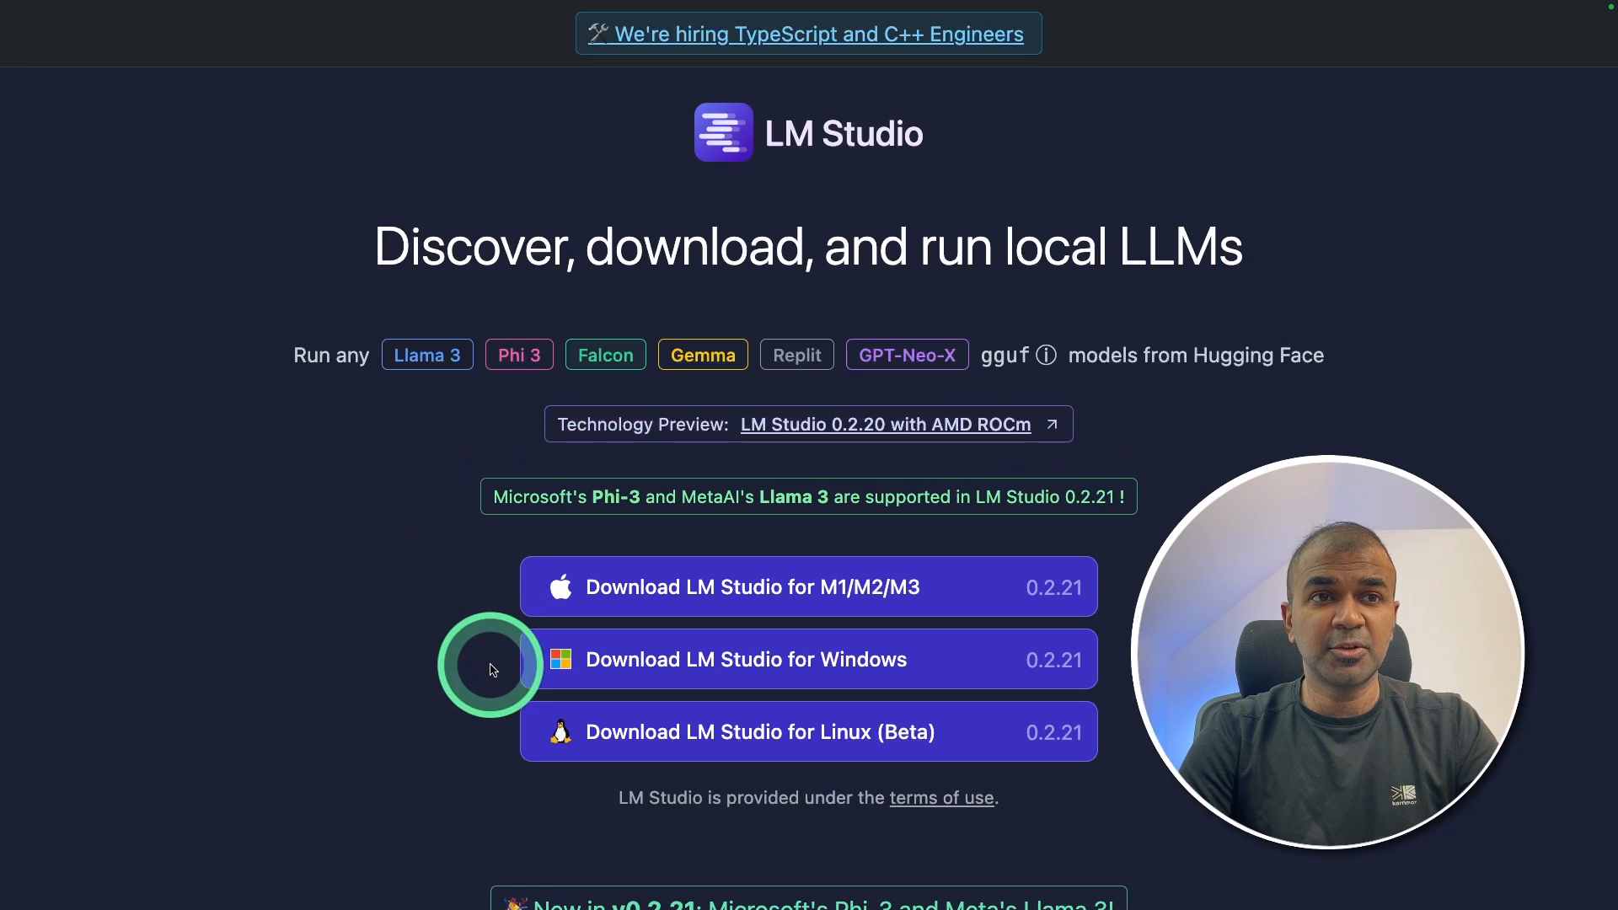
{"action": "mouse_move", "coordinate": [491, 739]}
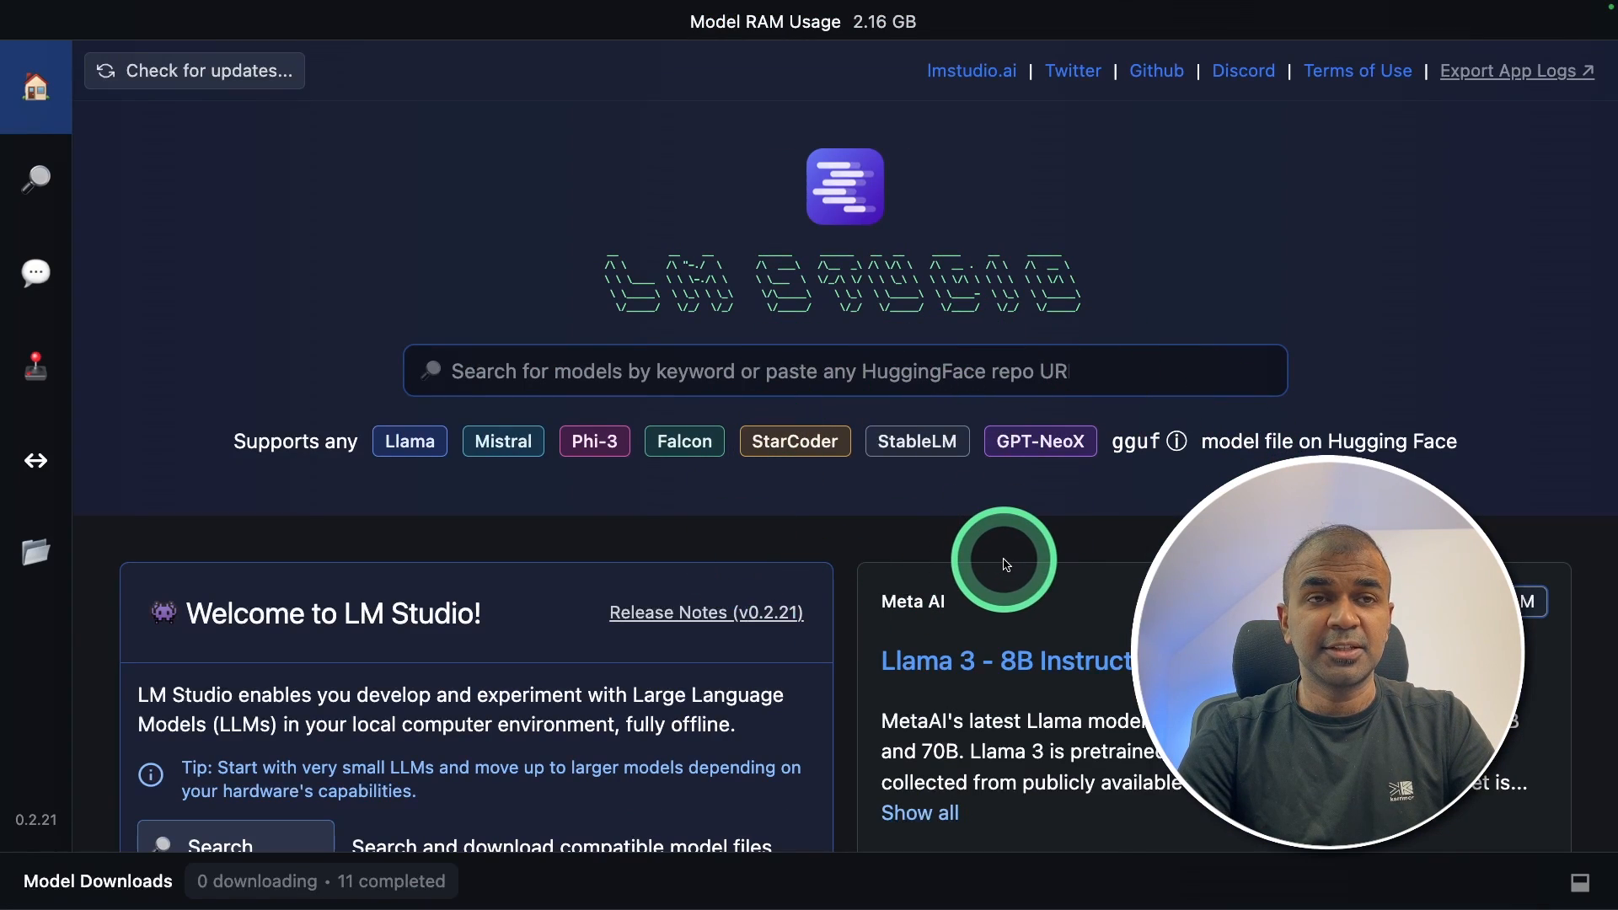
{"action": "scroll", "scroll_direction": "down", "scroll_amount": 3}
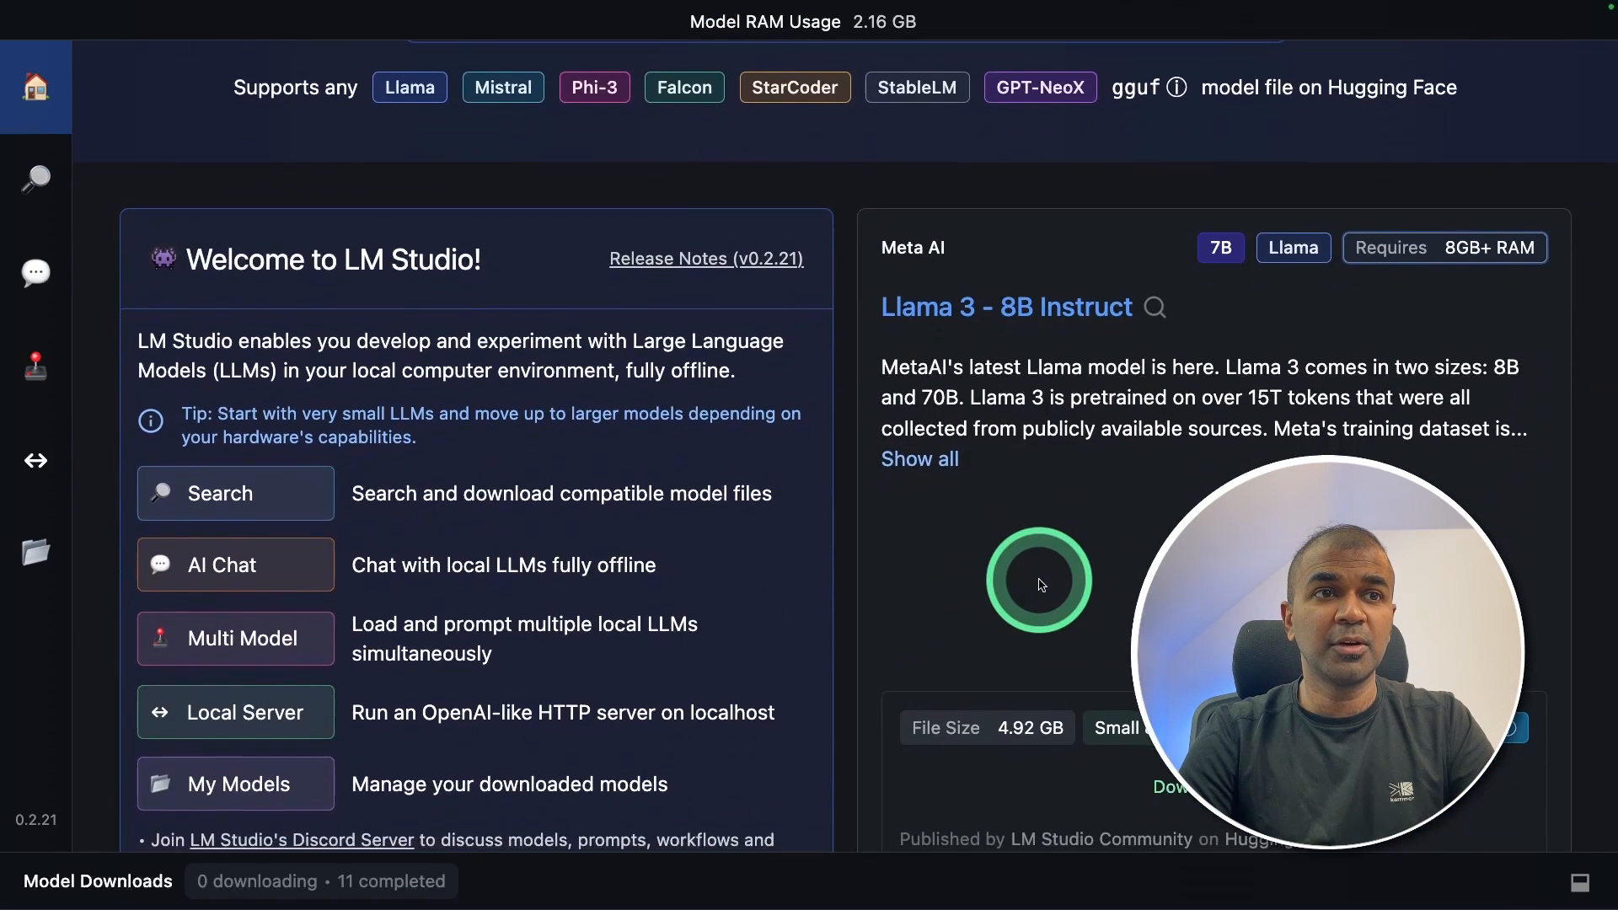
{"action": "scroll", "scroll_direction": "down", "scroll_amount": 3}
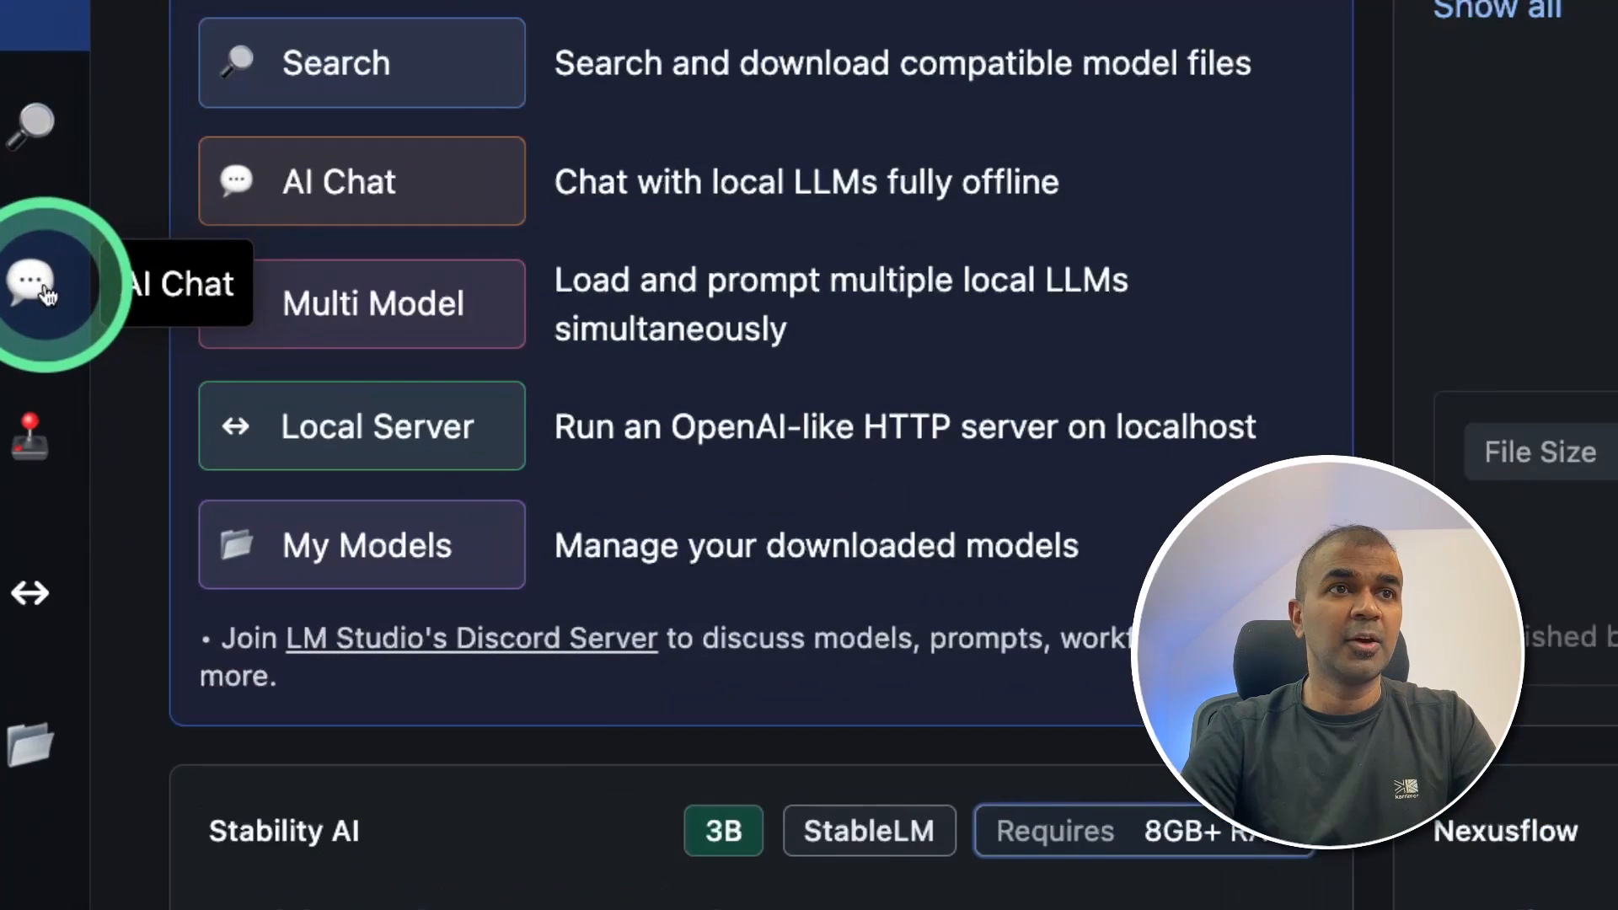
Load Meta Llama 3 Instruct in AI Chat, request a meal plan, and answer 'no preference'.
{"action": "left_click", "coordinate": [31, 291]}
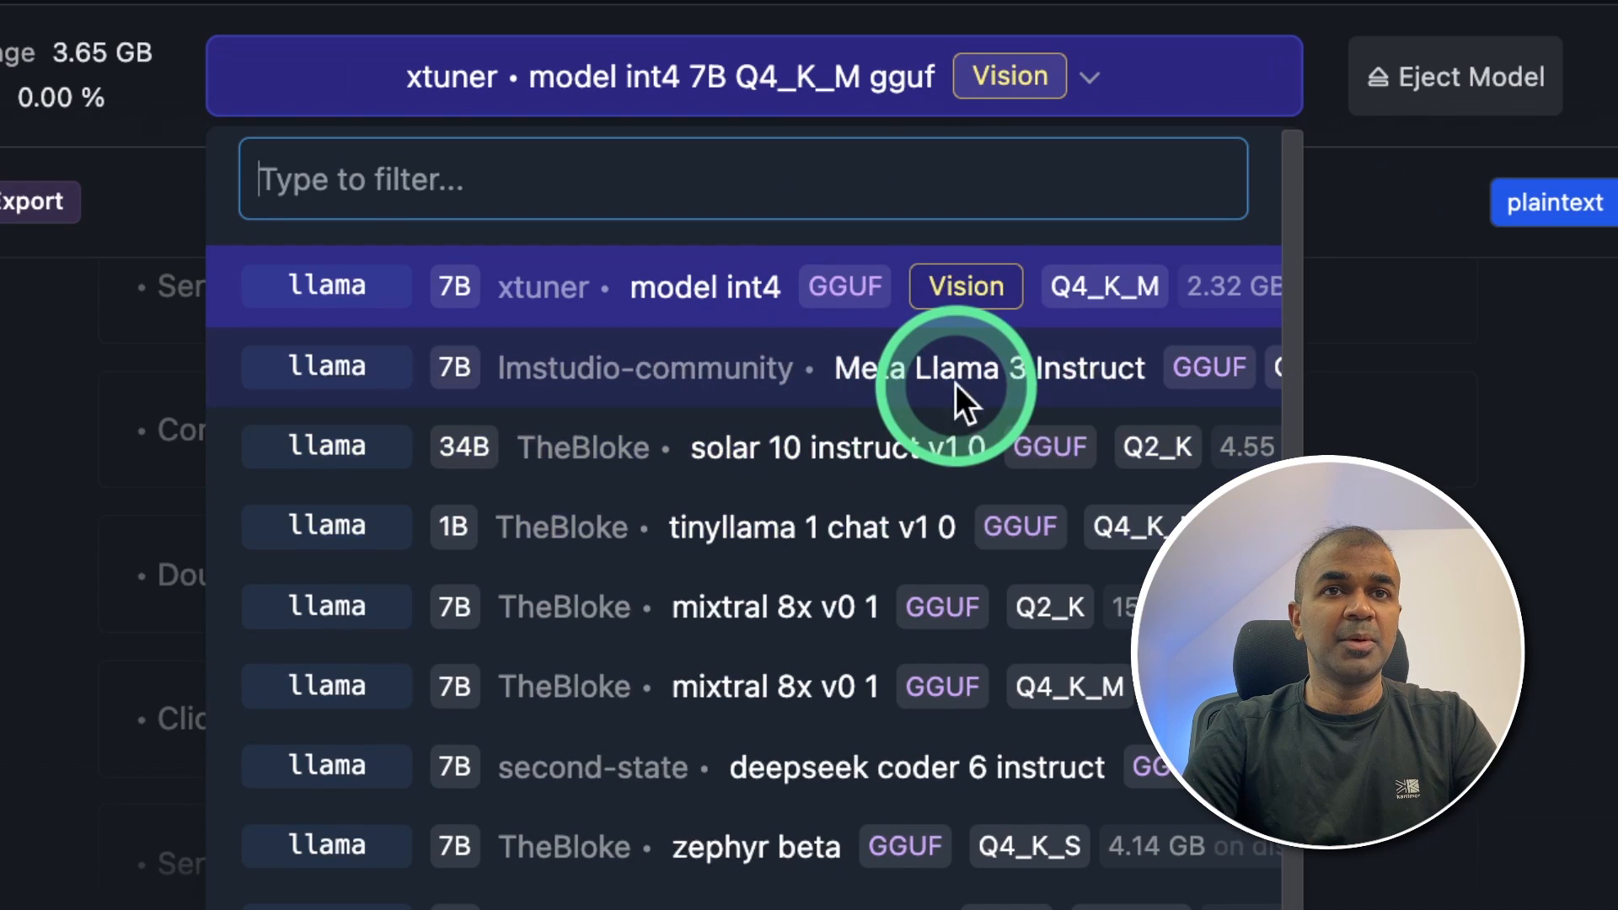
{"action": "left_click", "coordinate": [953, 381]}
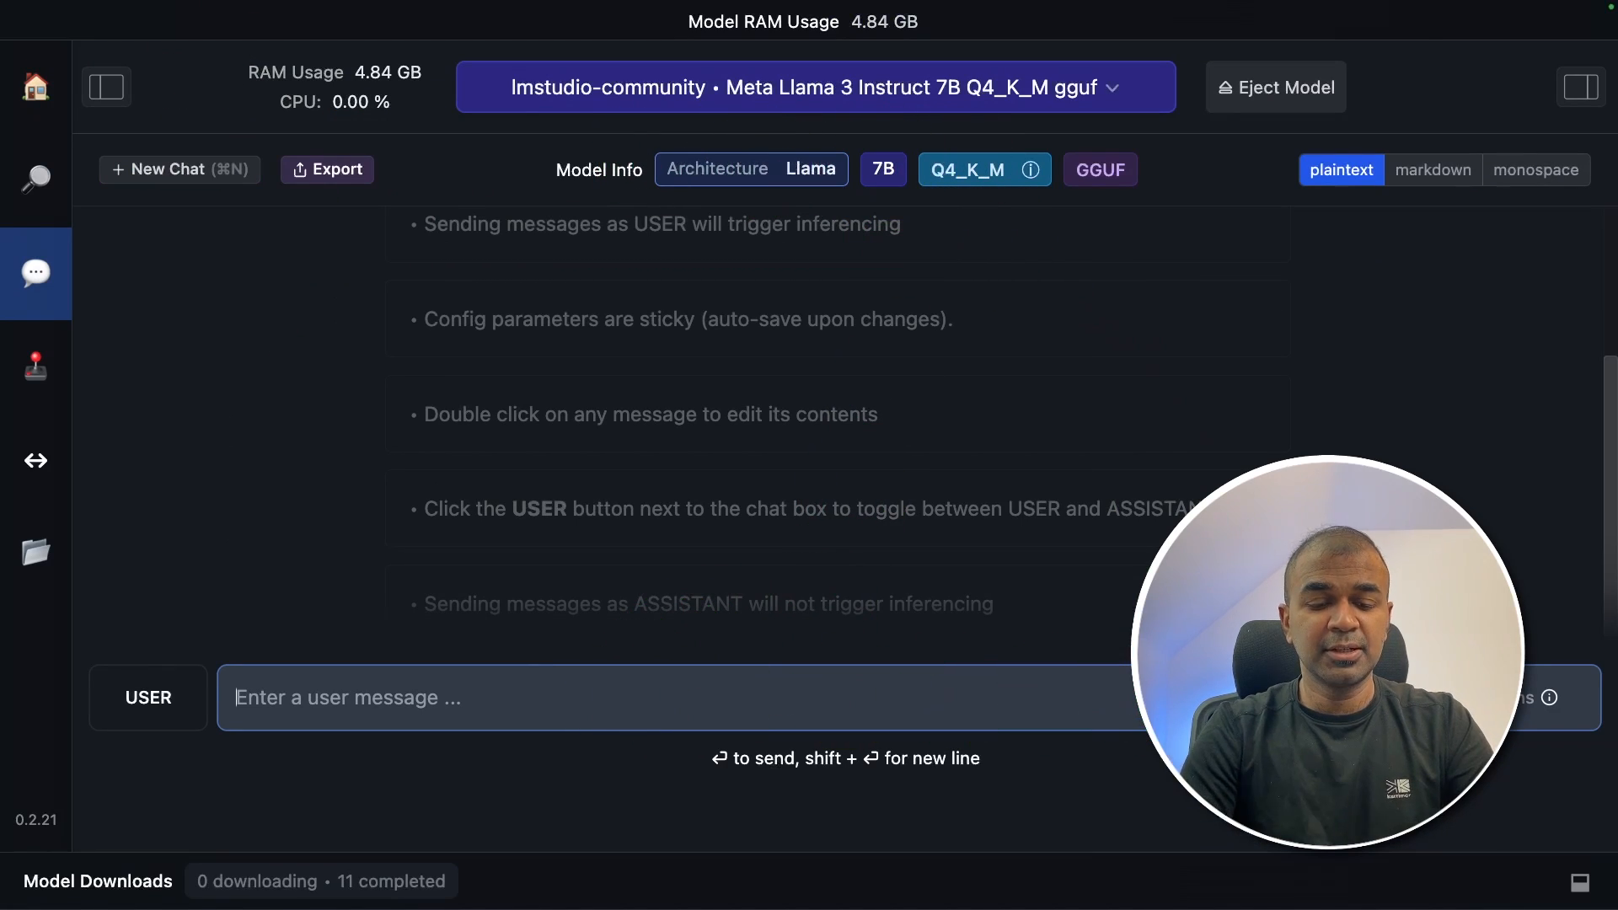
{"action": "type", "text": "Give me a meal plan for me"}
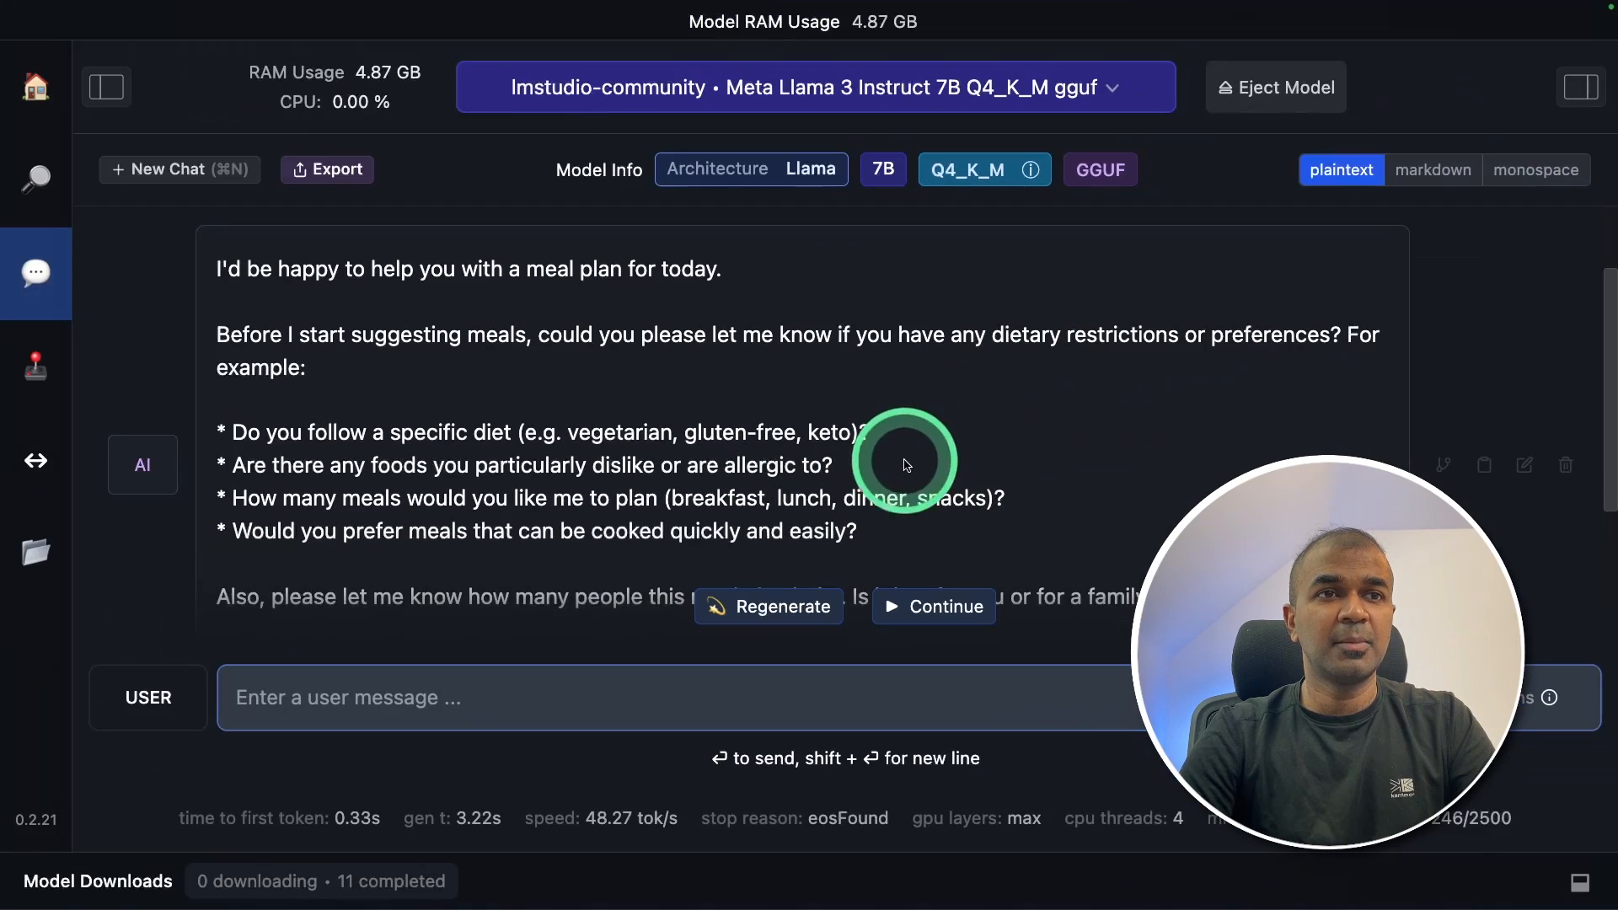
{"action": "type", "text": "I have no prefere"}
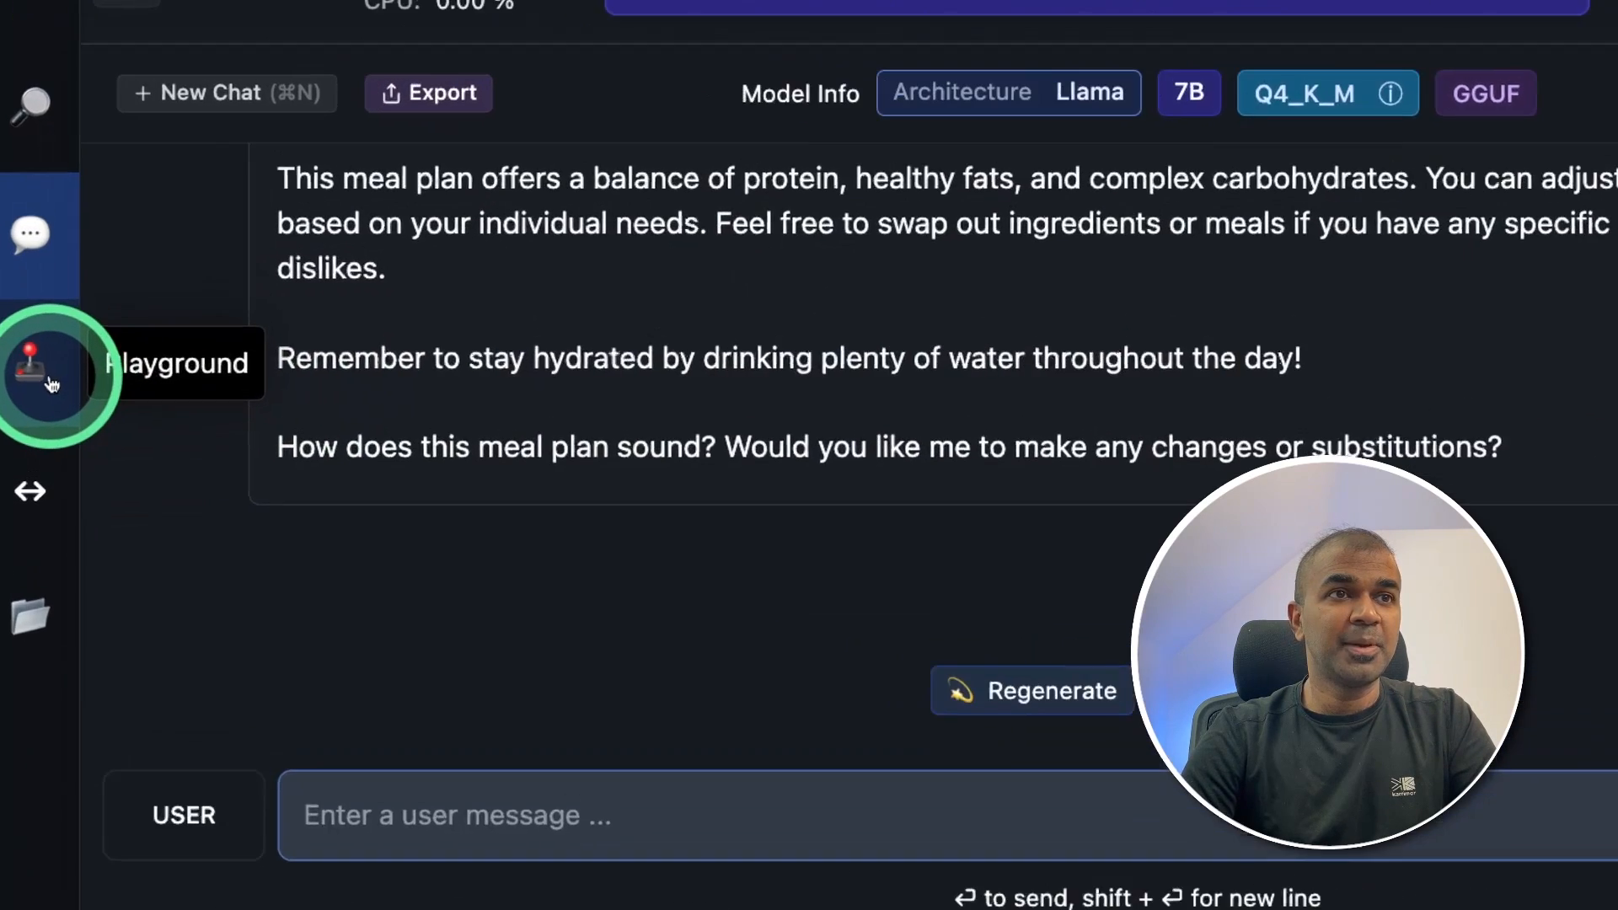
Load another Meta Llama 3 Instruct instance from Playground's model list.
{"action": "left_click", "coordinate": [32, 373]}
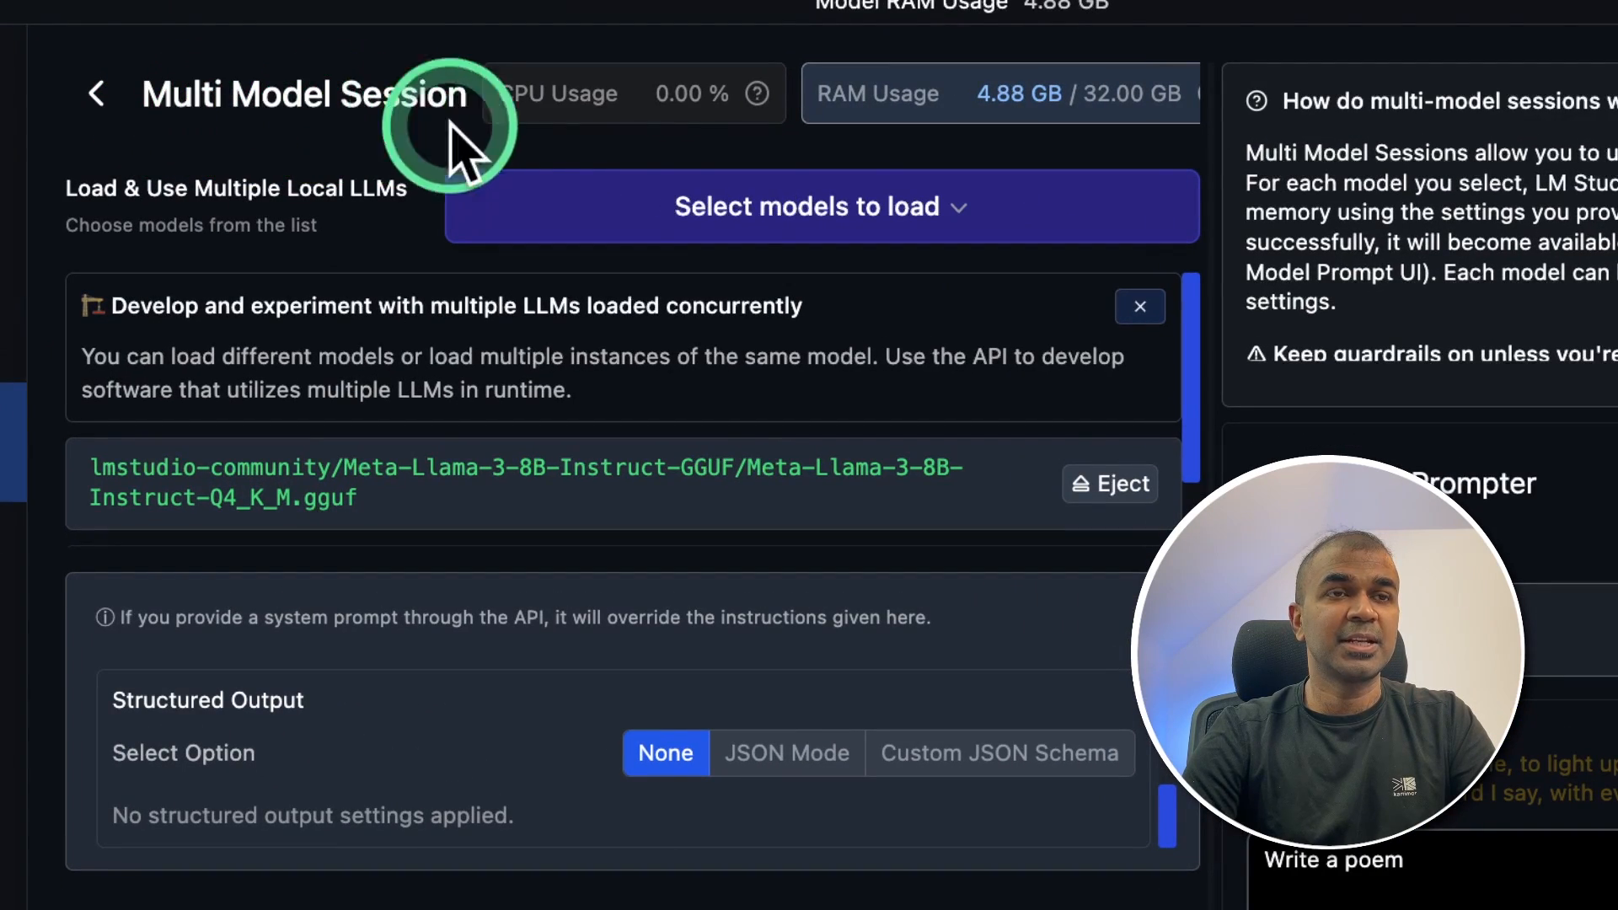
{"action": "left_click", "coordinate": [806, 207]}
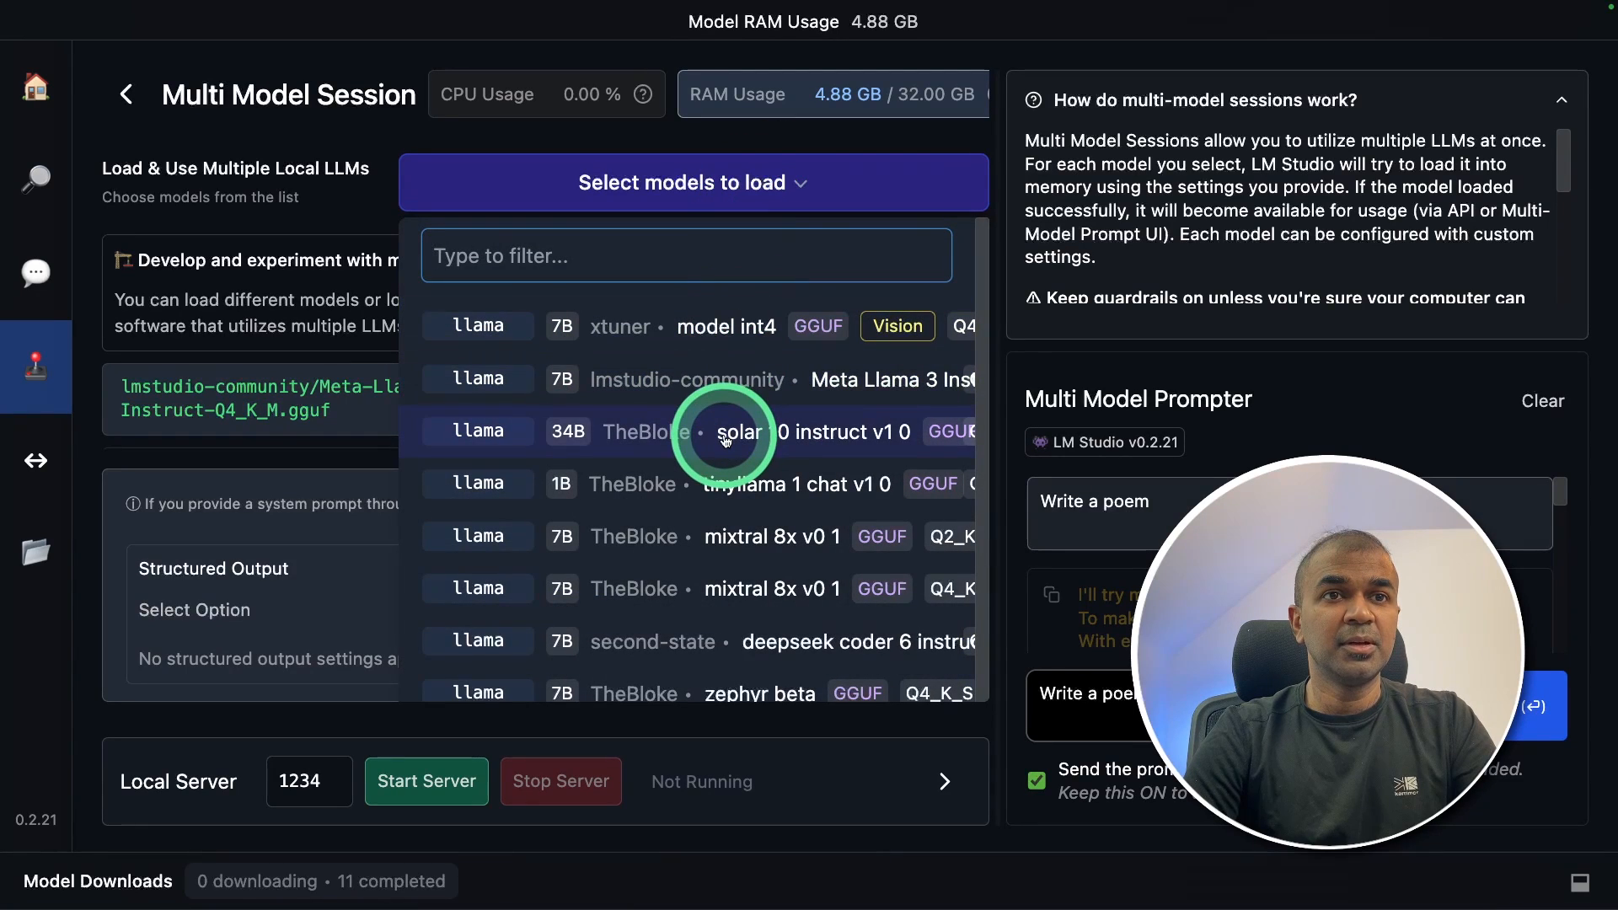
{"action": "left_click", "coordinate": [723, 431]}
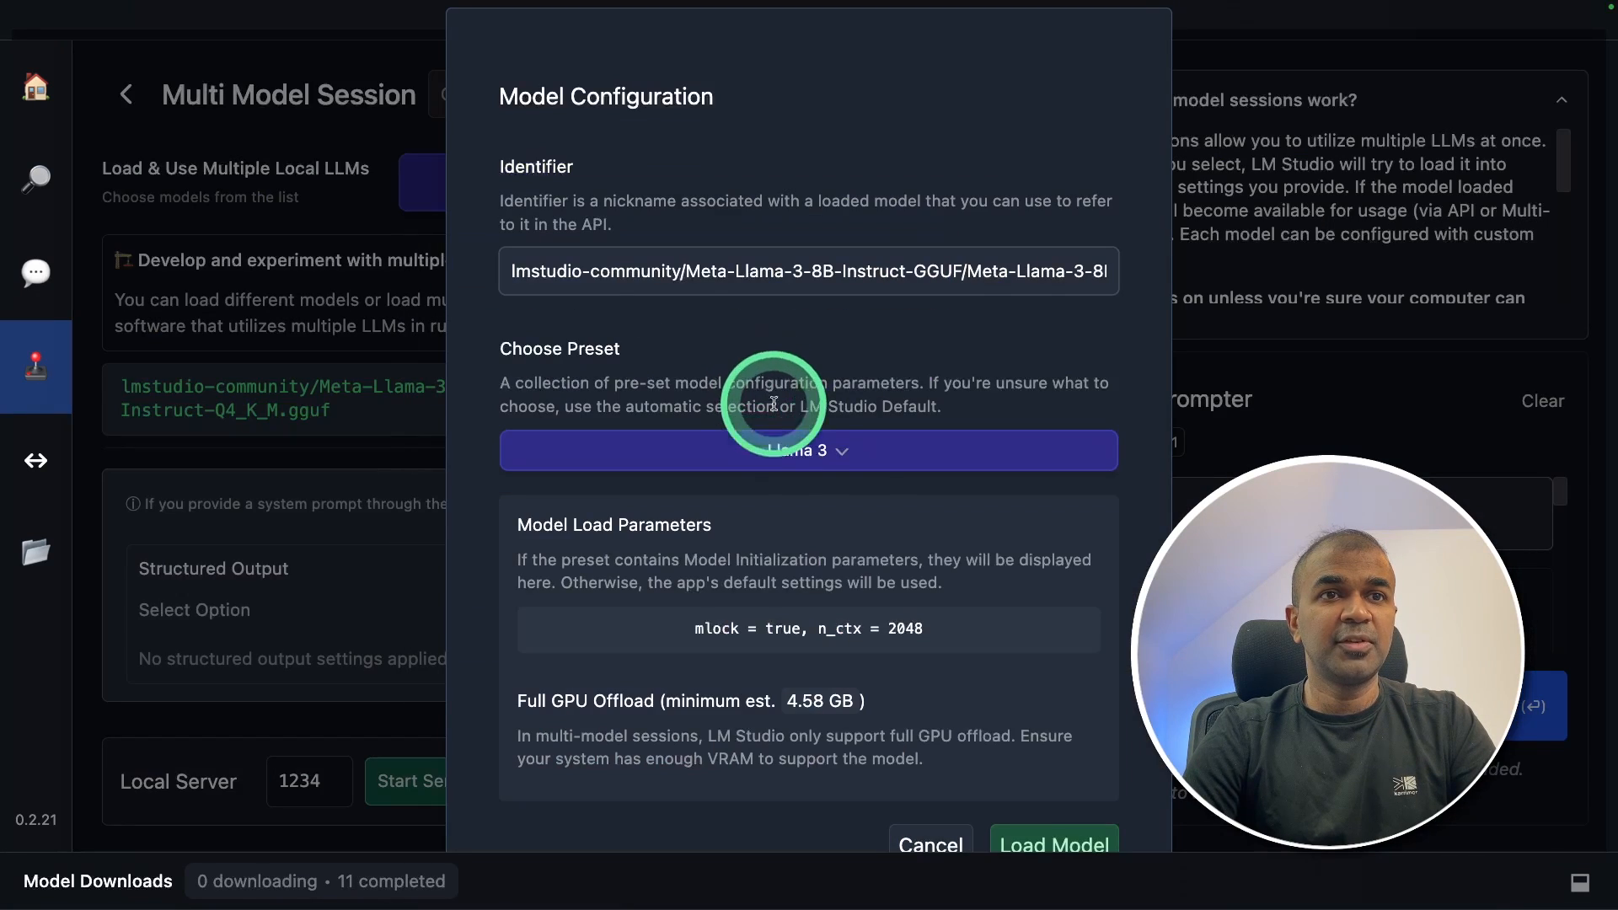
{"action": "left_click", "coordinate": [1053, 846]}
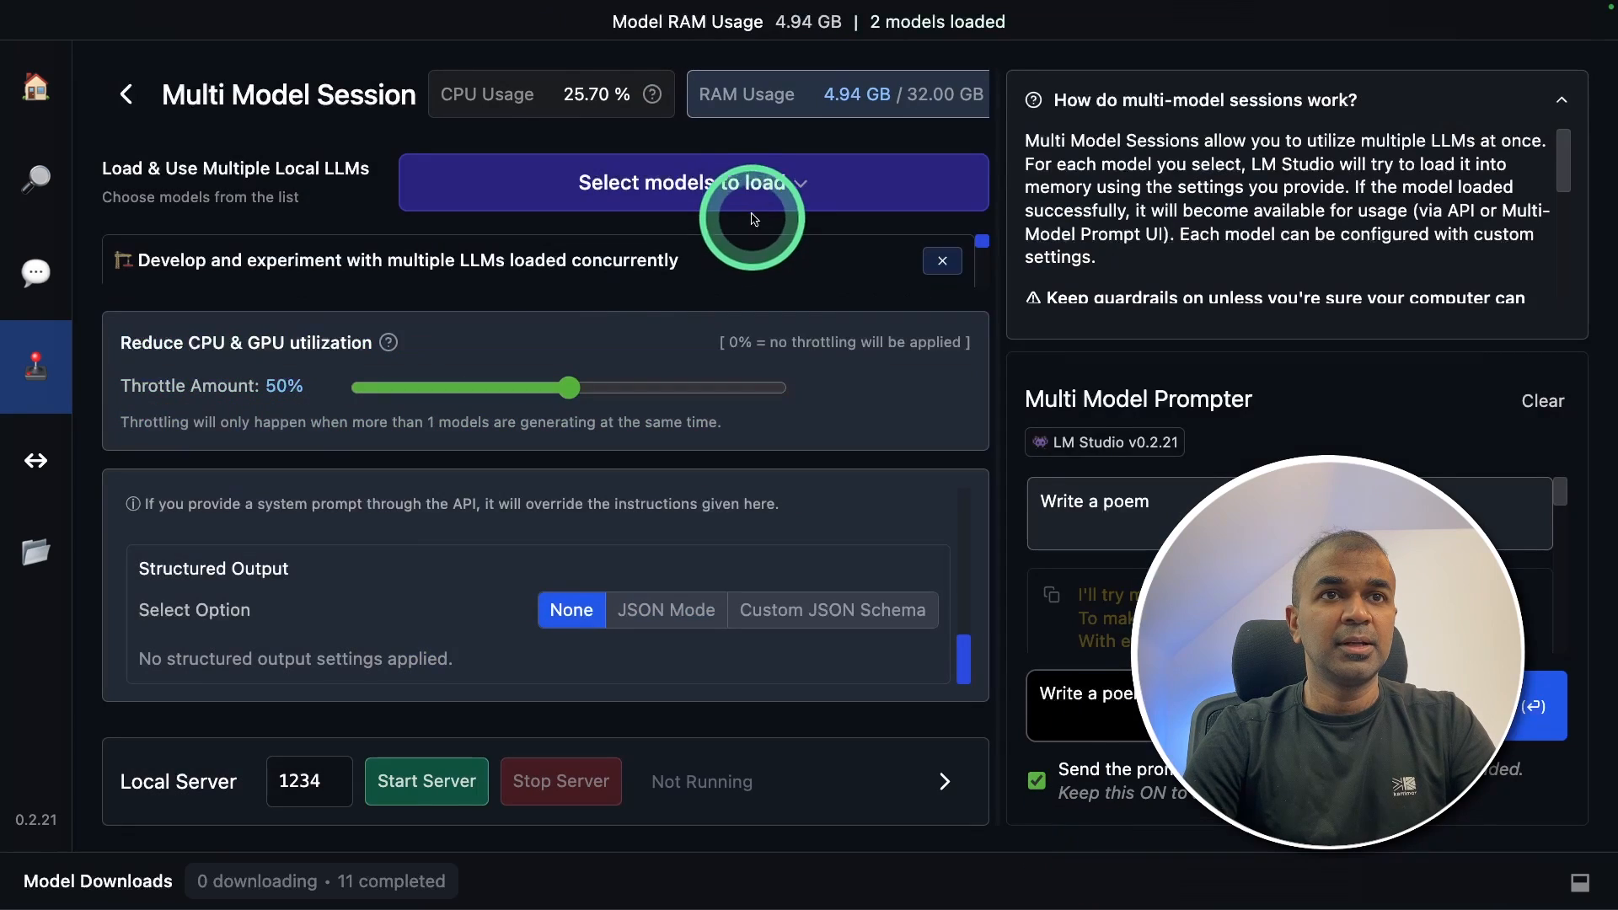
{"action": "left_click", "coordinate": [749, 182]}
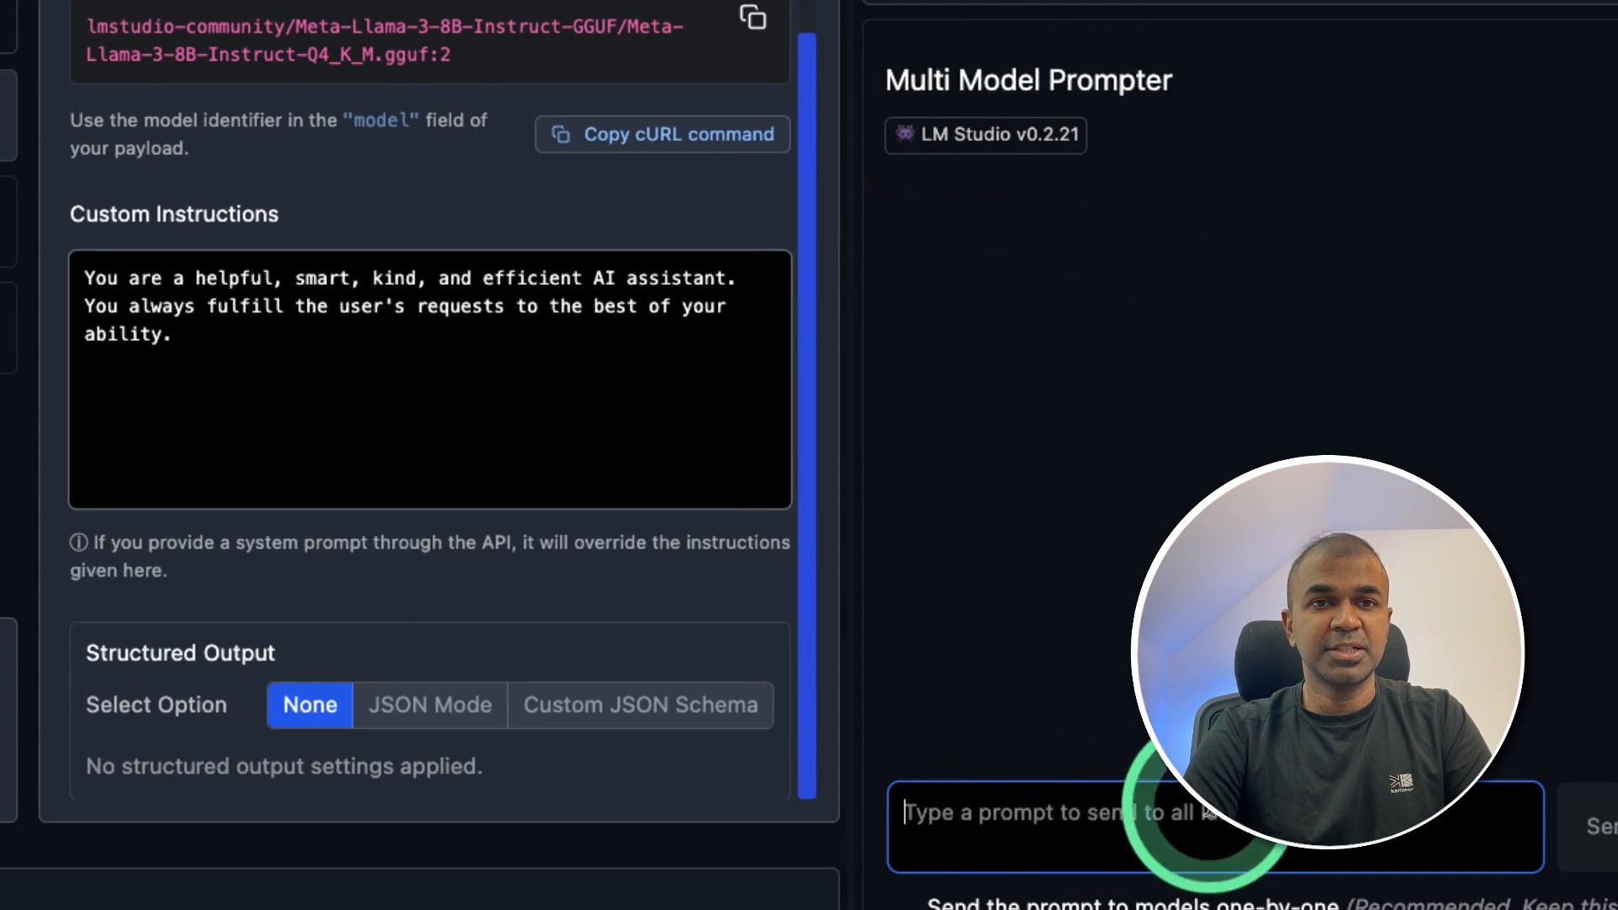
Send 'Write a short poem' to all loaded models.
{"action": "type", "text": "Write a short poem"}
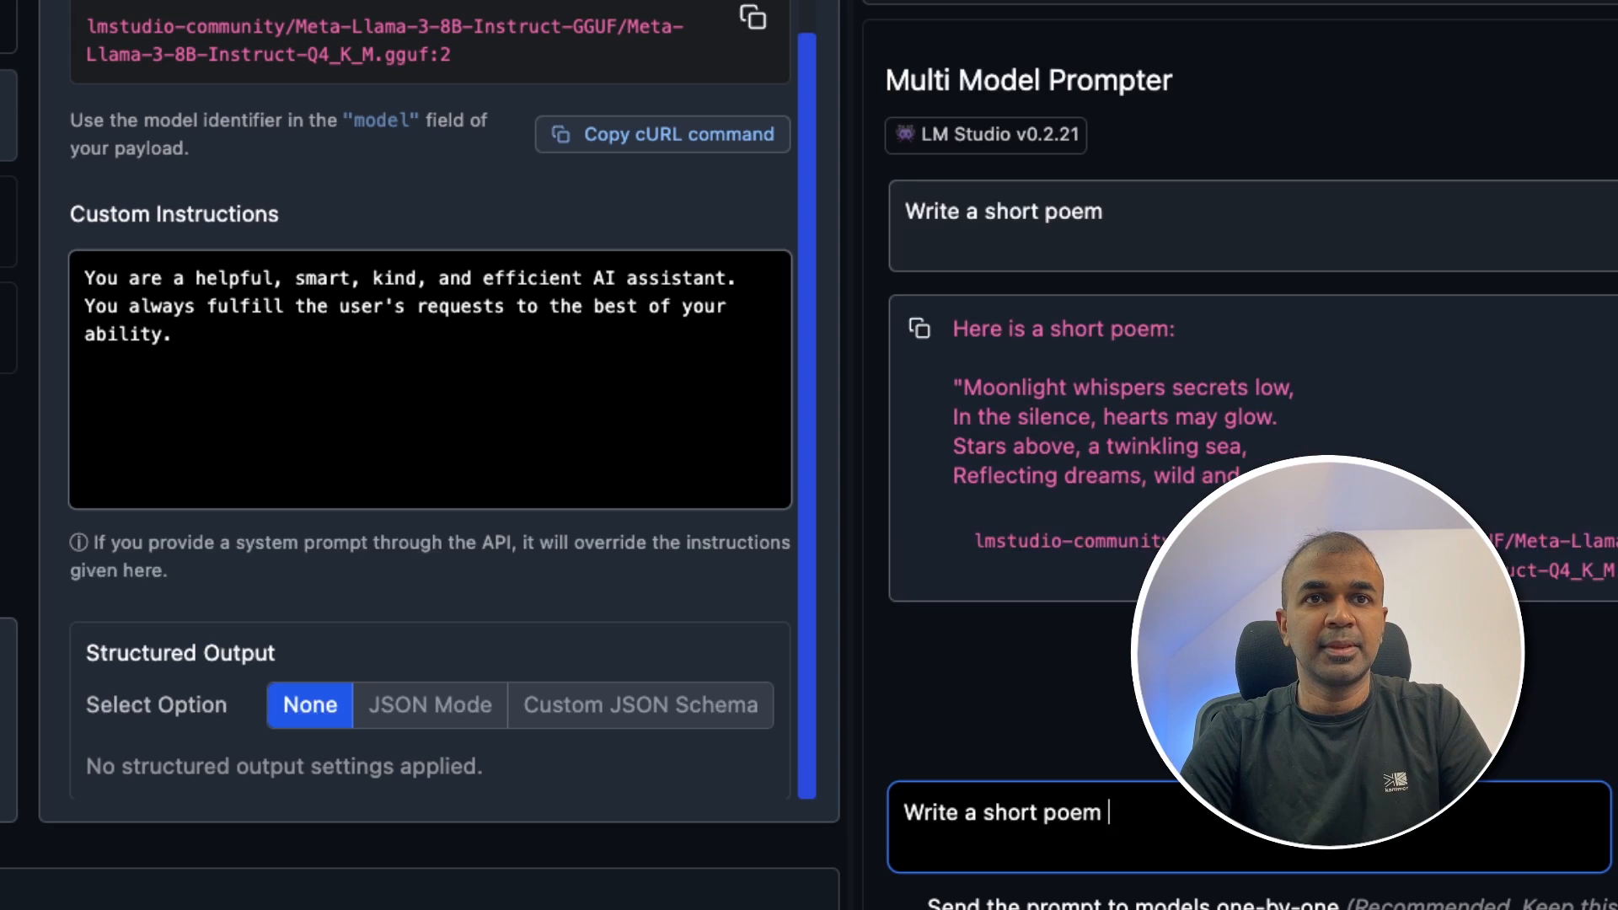
{"action": "left_click", "coordinate": [1544, 766]}
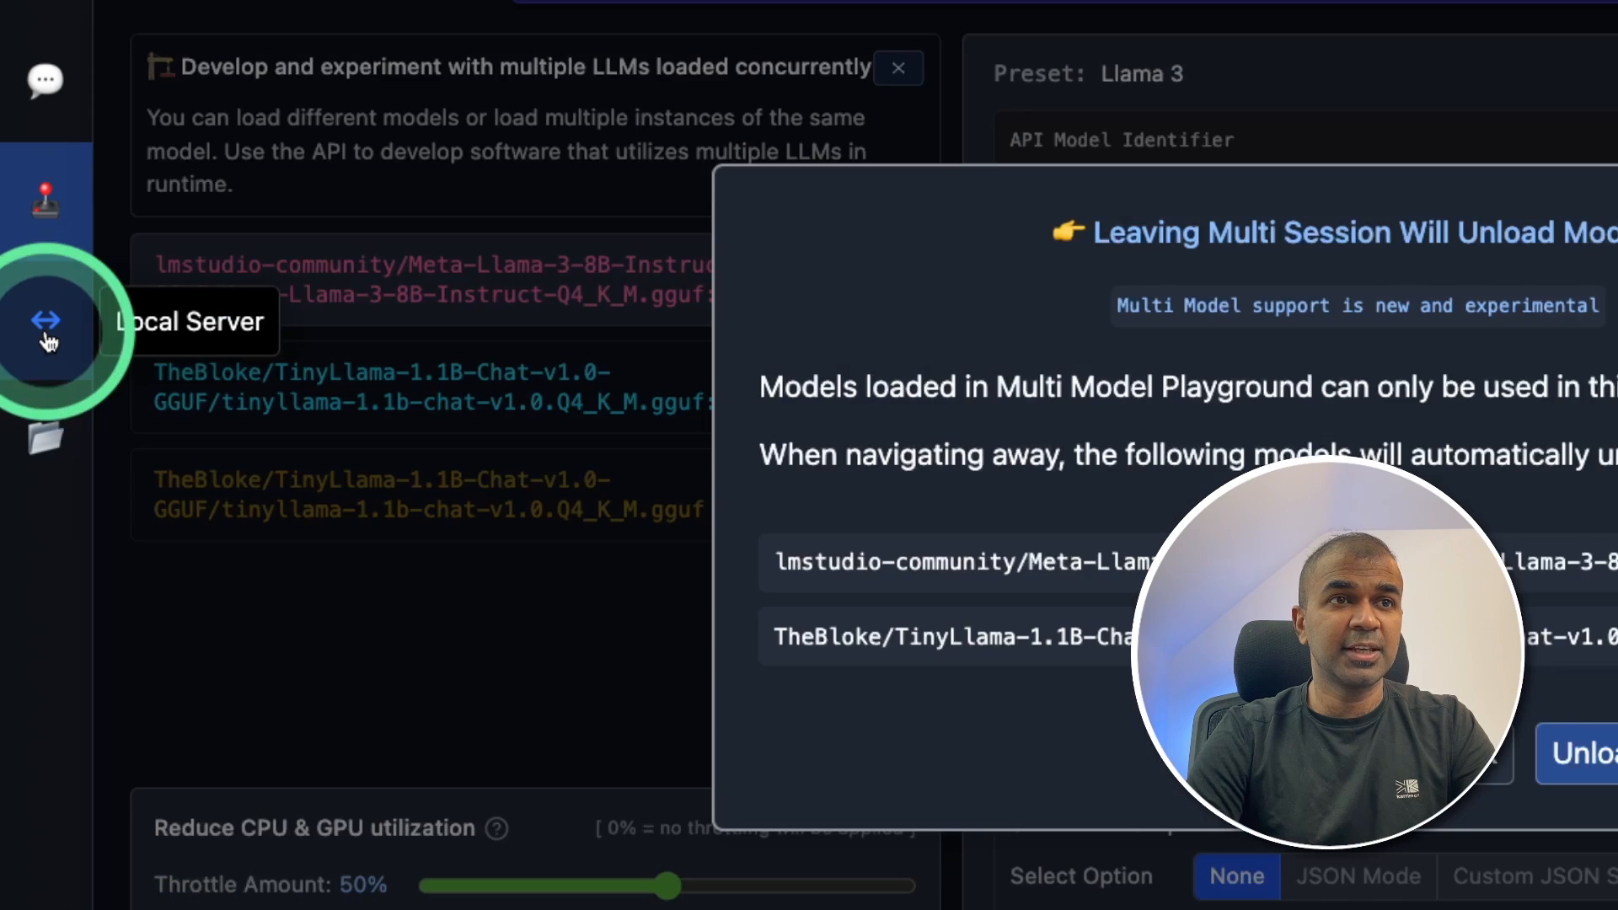
Unload the session models, select Meta Llama 3 Instruct, and start the server on port 1234.
{"action": "left_click", "coordinate": [40, 317]}
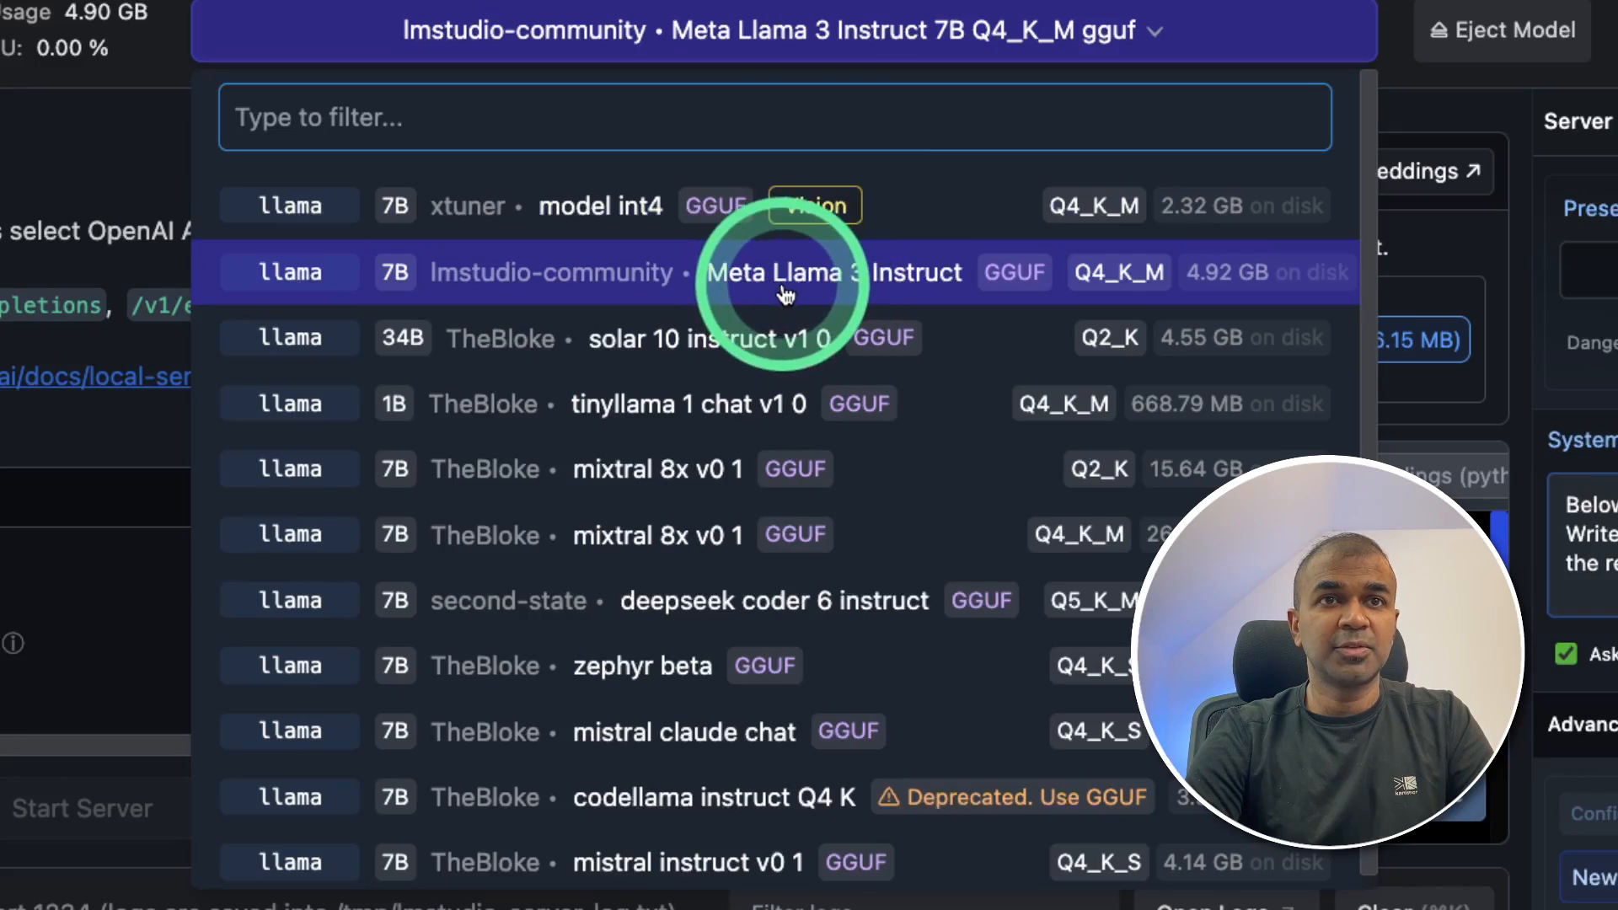
{"action": "left_click", "coordinate": [783, 272]}
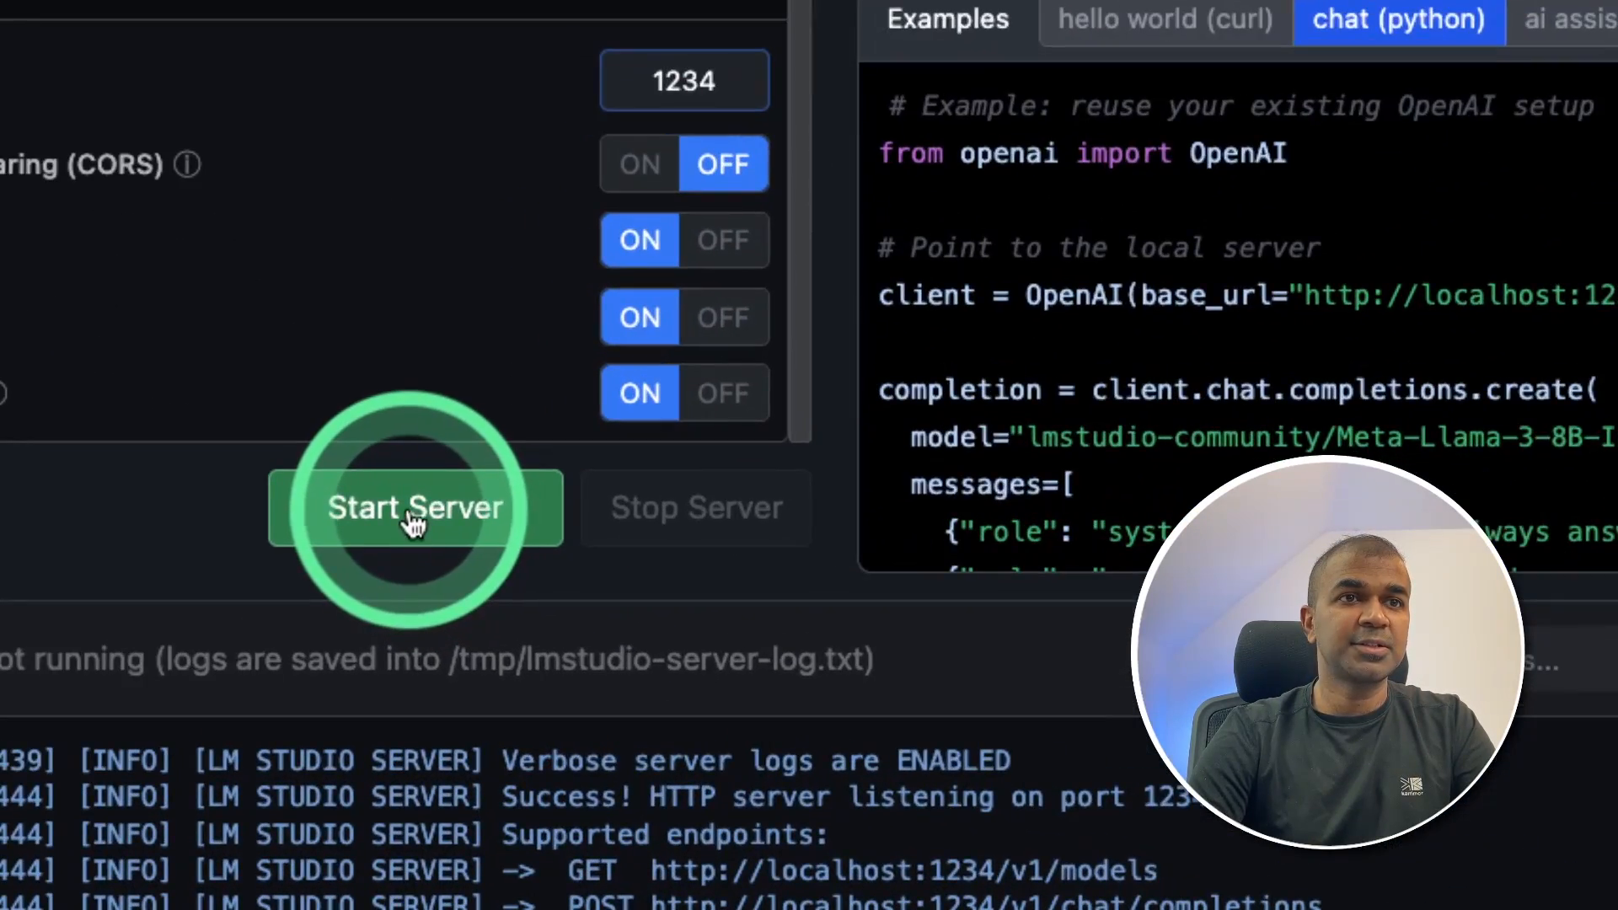
{"action": "left_click", "coordinate": [416, 507]}
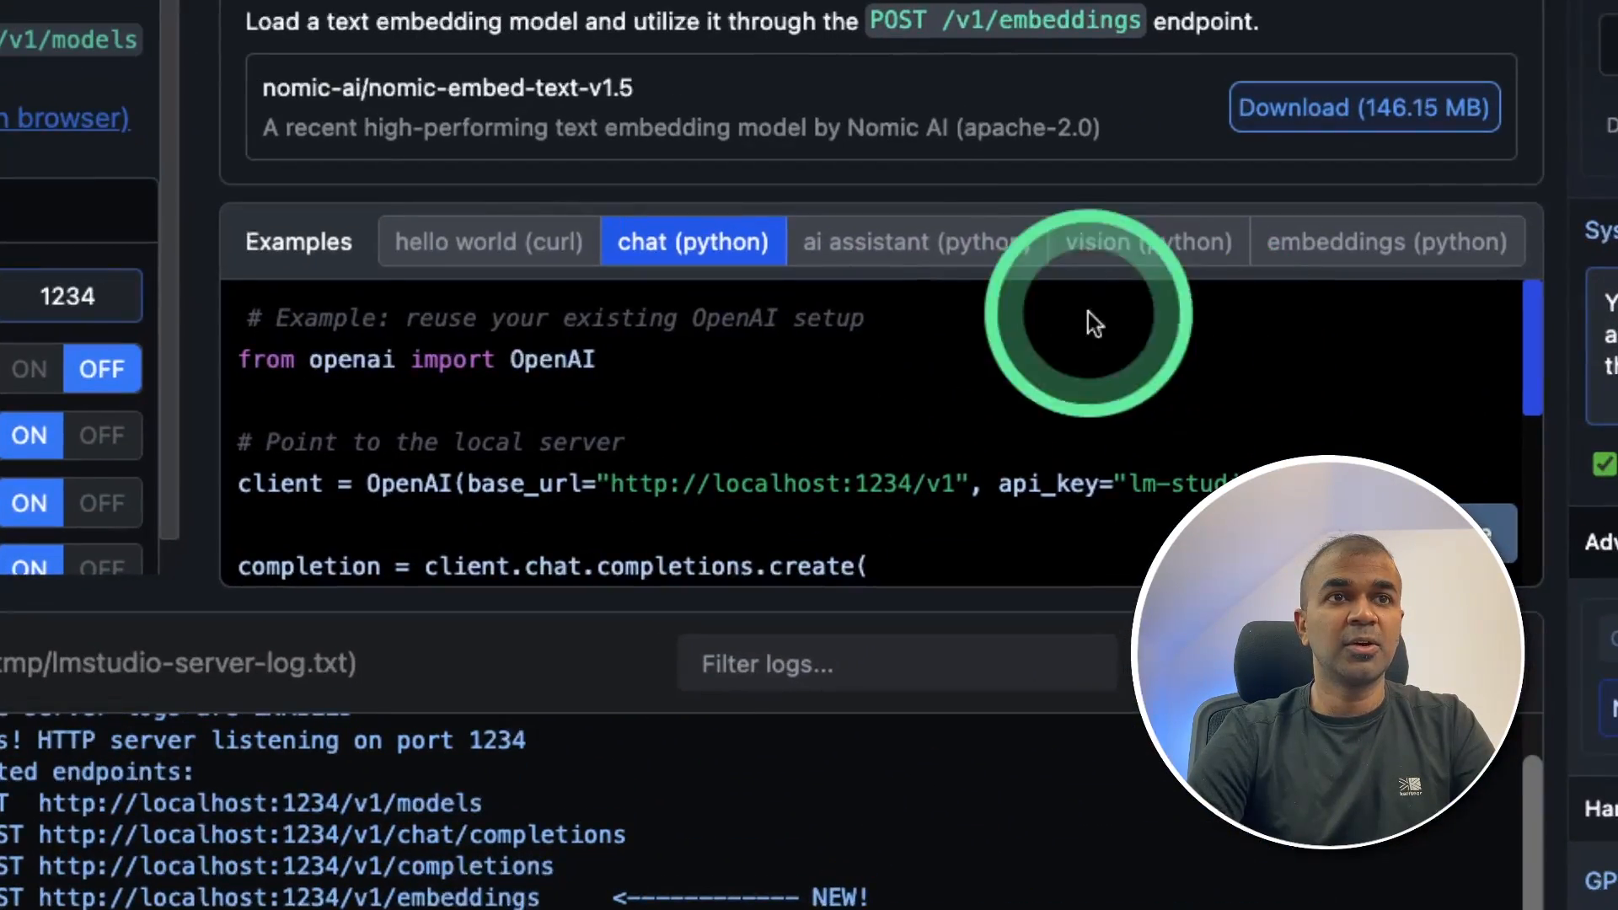
{"action": "left_click", "coordinate": [489, 242]}
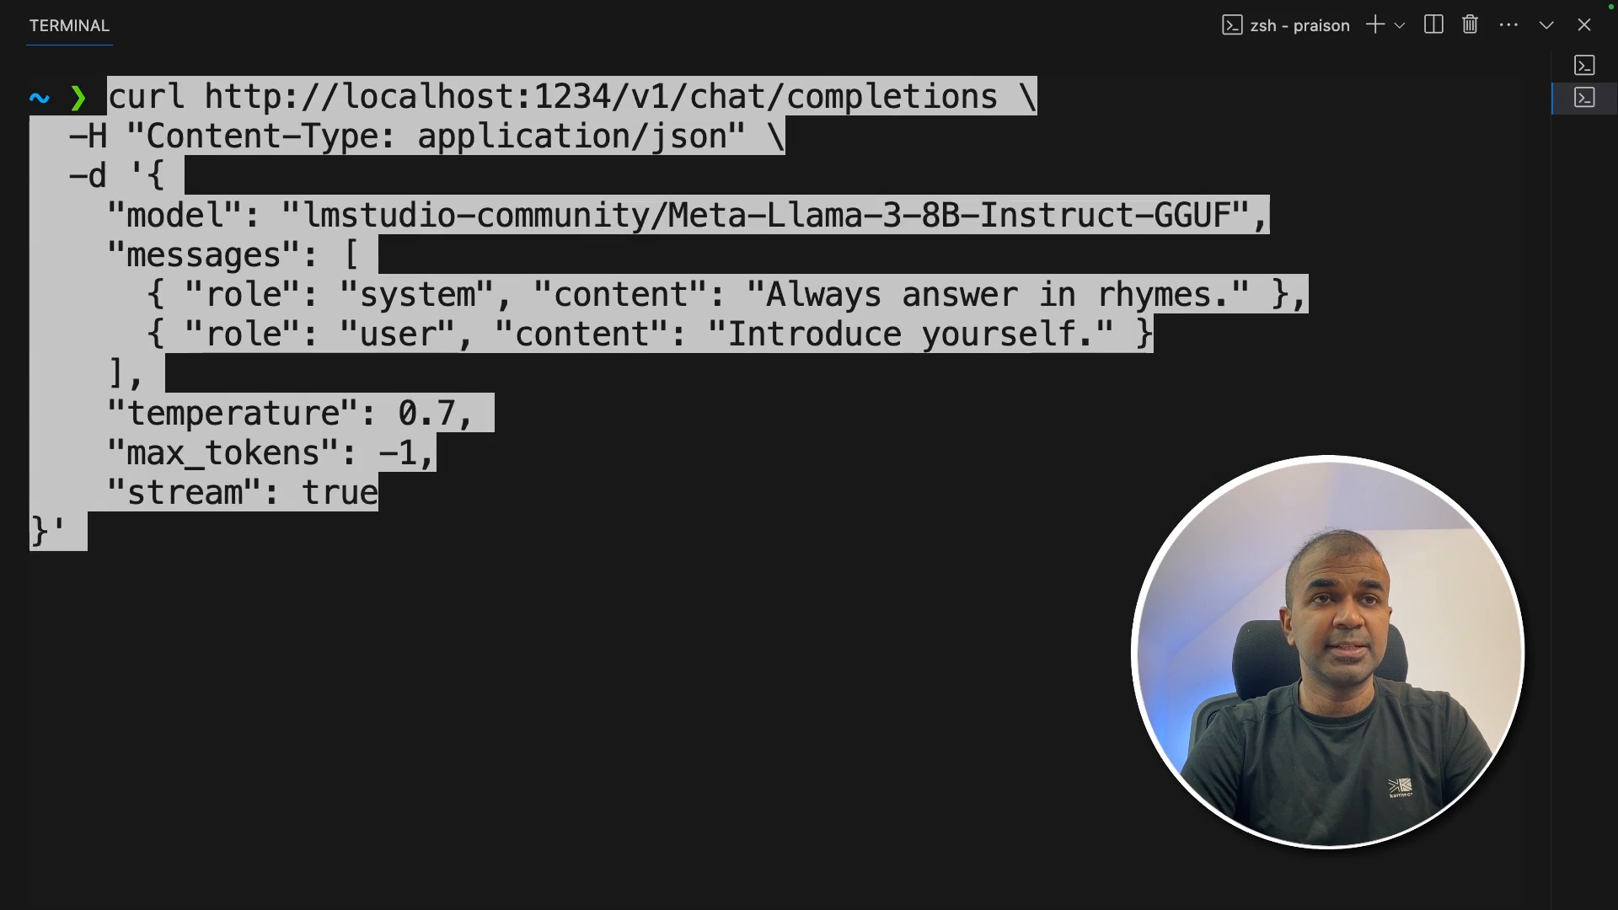
Run the curl request with stream set to false and select the rhyming JSON reply.
{"action": "key", "text": "Enter"}
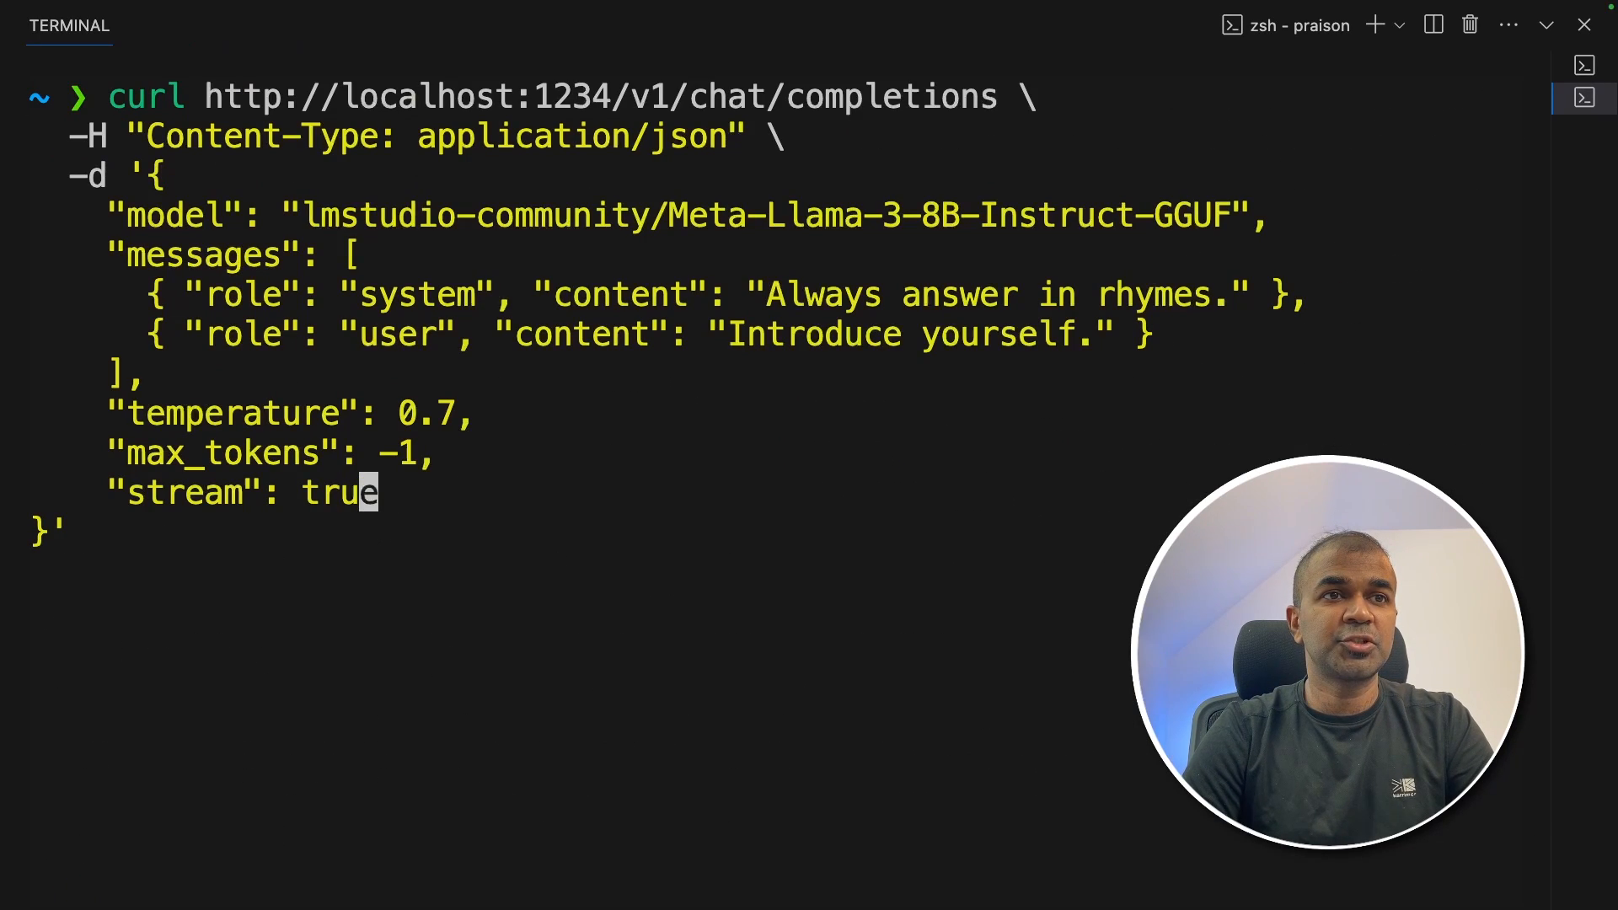
{"action": "type", "text": "false"}
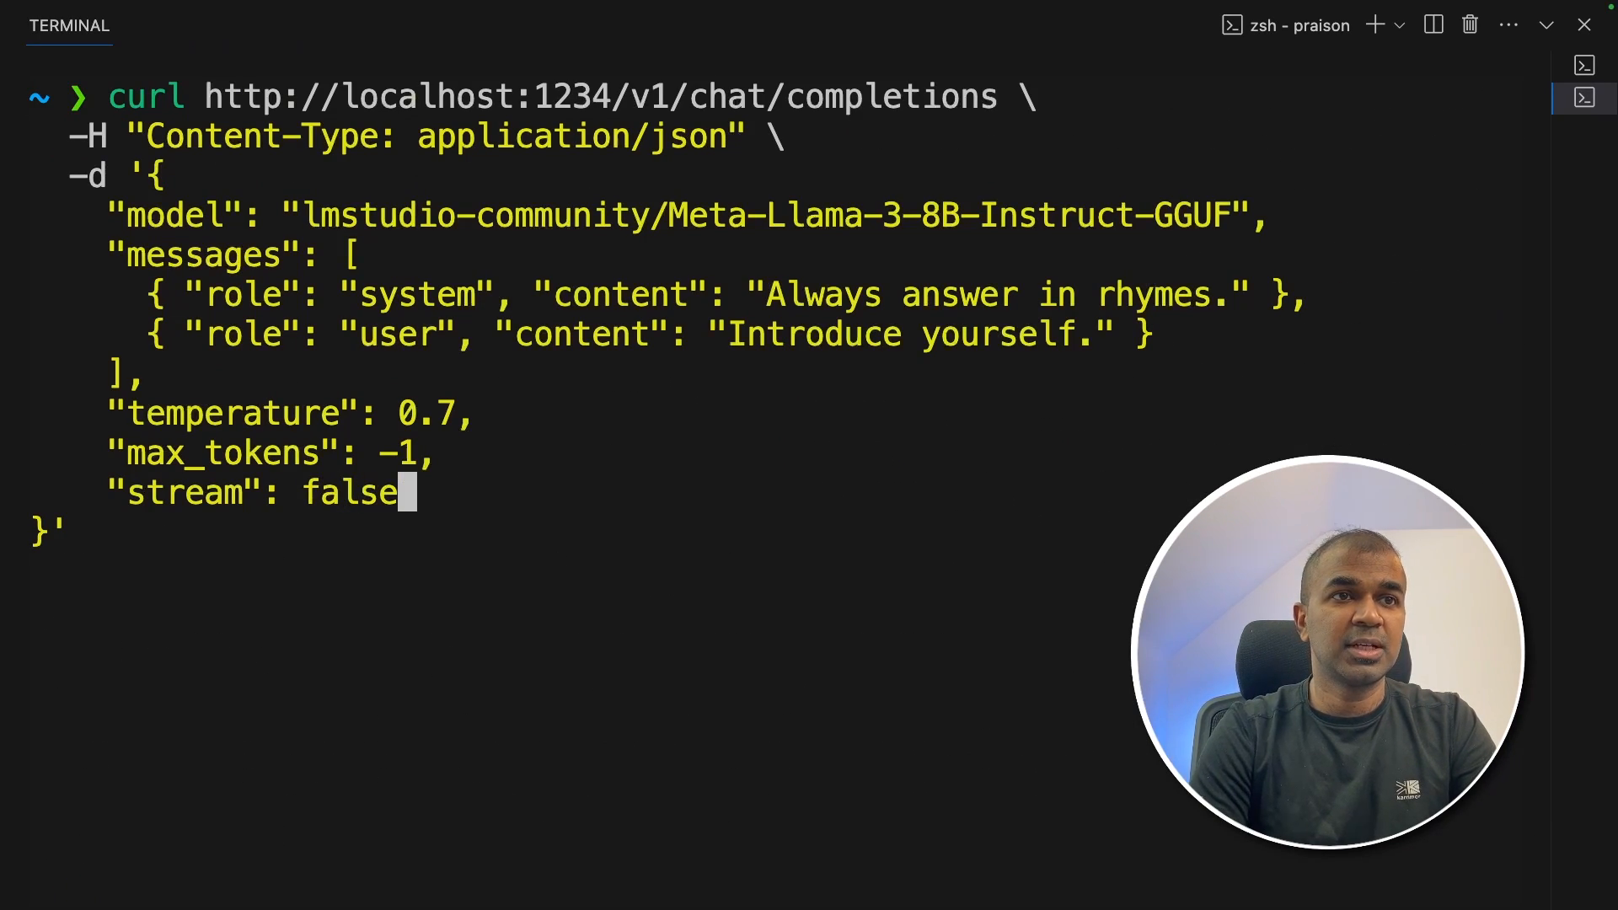
{"action": "key", "text": "Enter"}
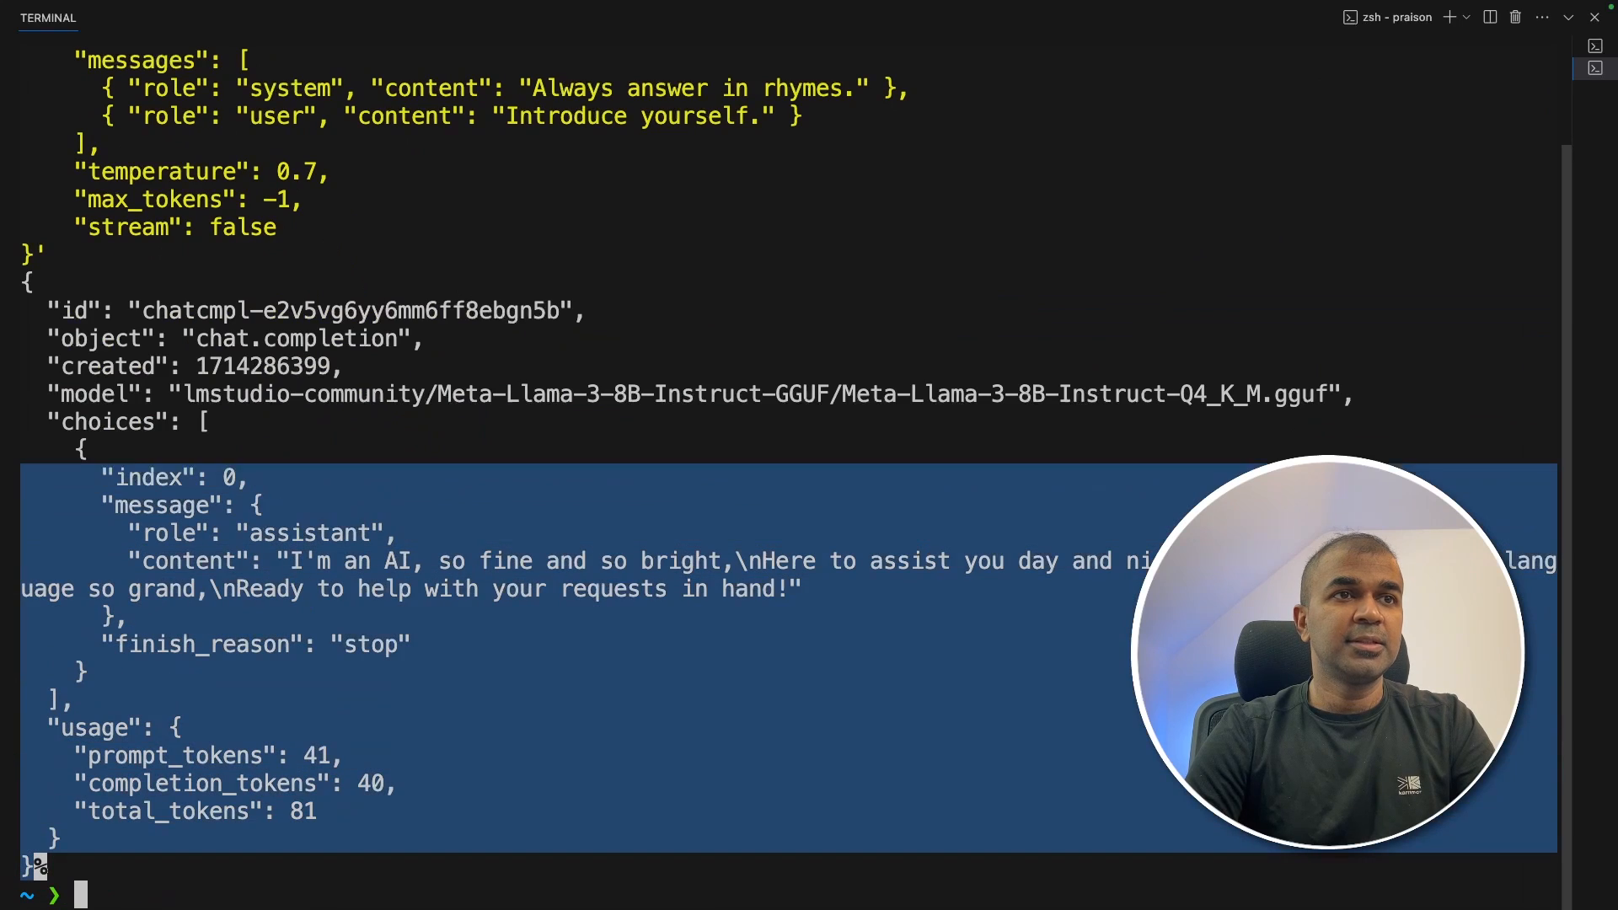
{"action": "left_click", "coordinate": [600, 114]}
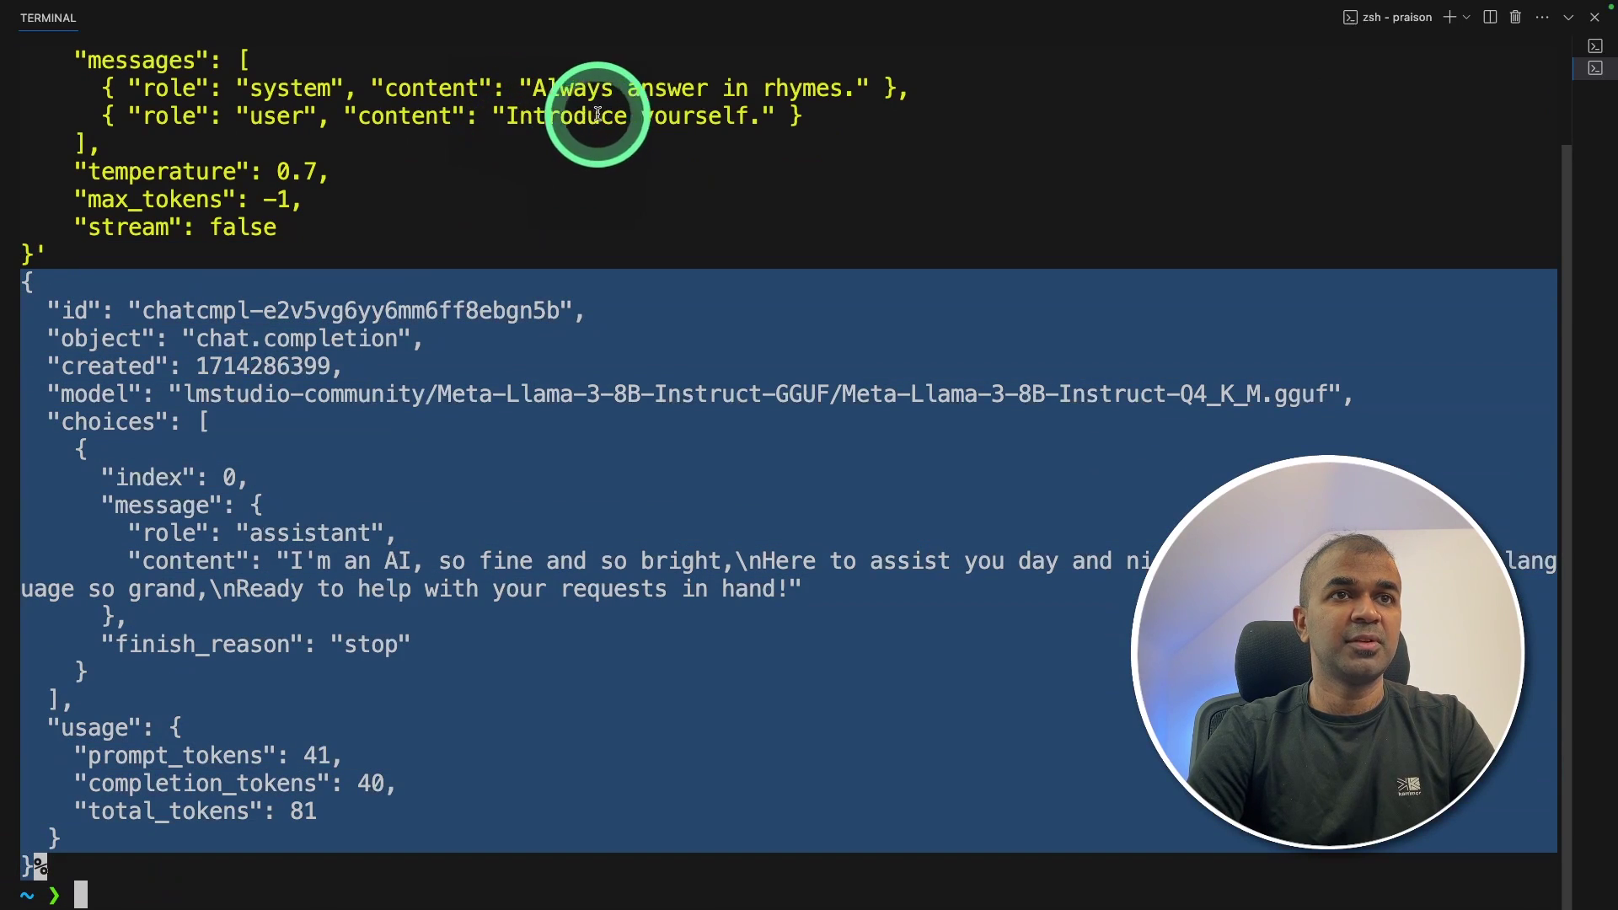
{"action": "double_click", "coordinate": [596, 117]}
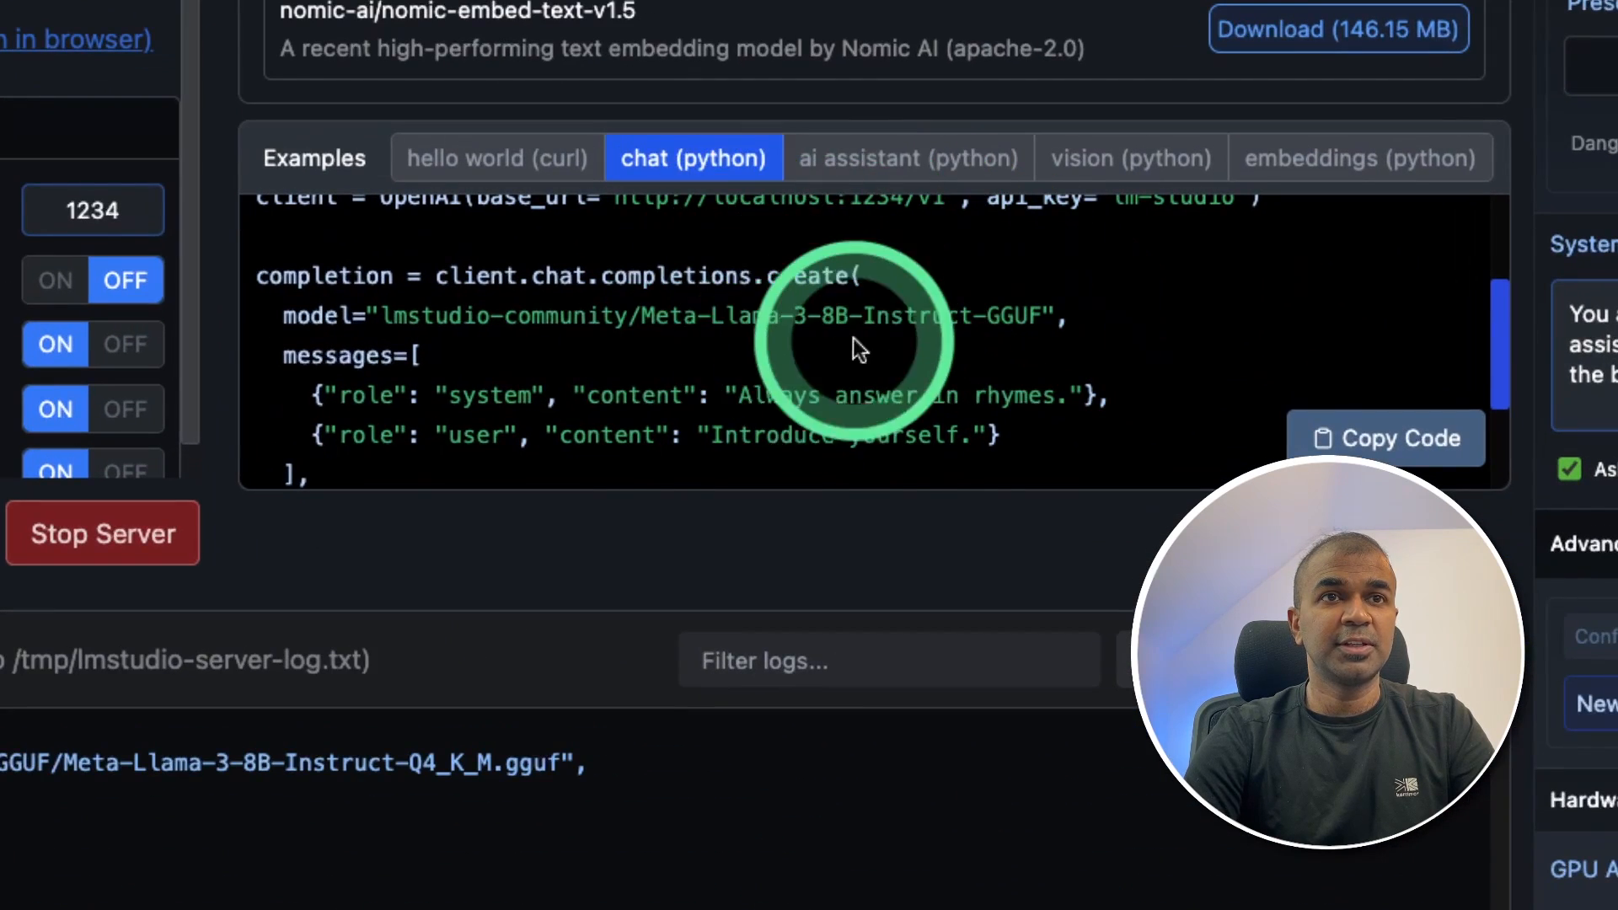
Scroll through the Local Server page's Python code examples.
{"action": "scroll", "scroll_direction": "down", "scroll_amount": 3}
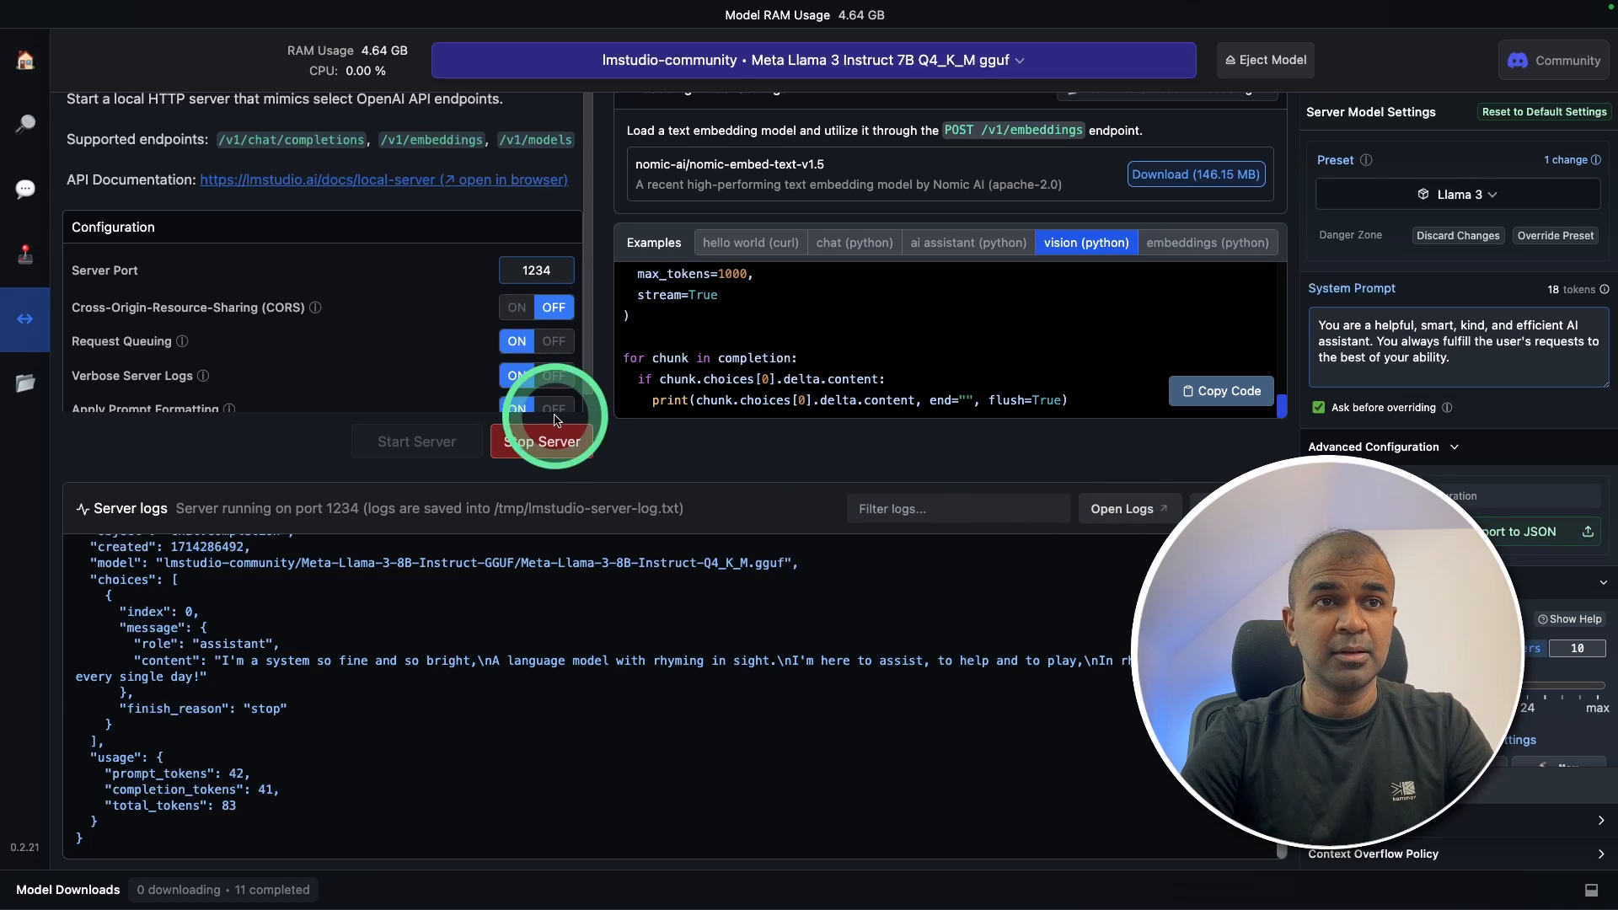
Stop the server and search models for 'llava'.
{"action": "left_click", "coordinate": [541, 442]}
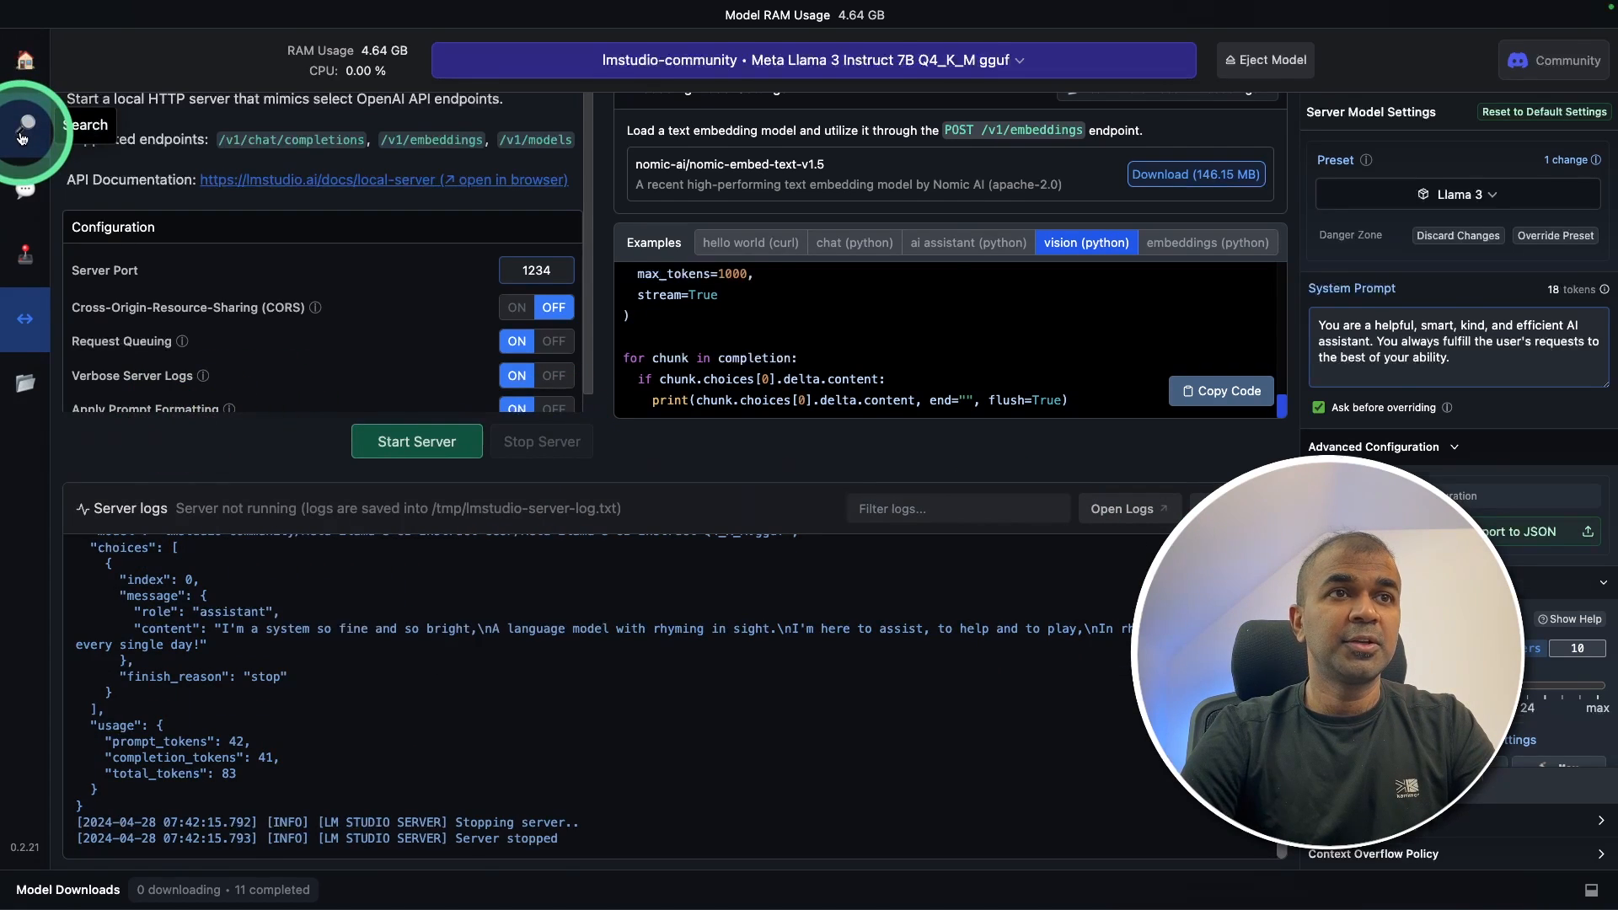
{"action": "left_click", "coordinate": [25, 124]}
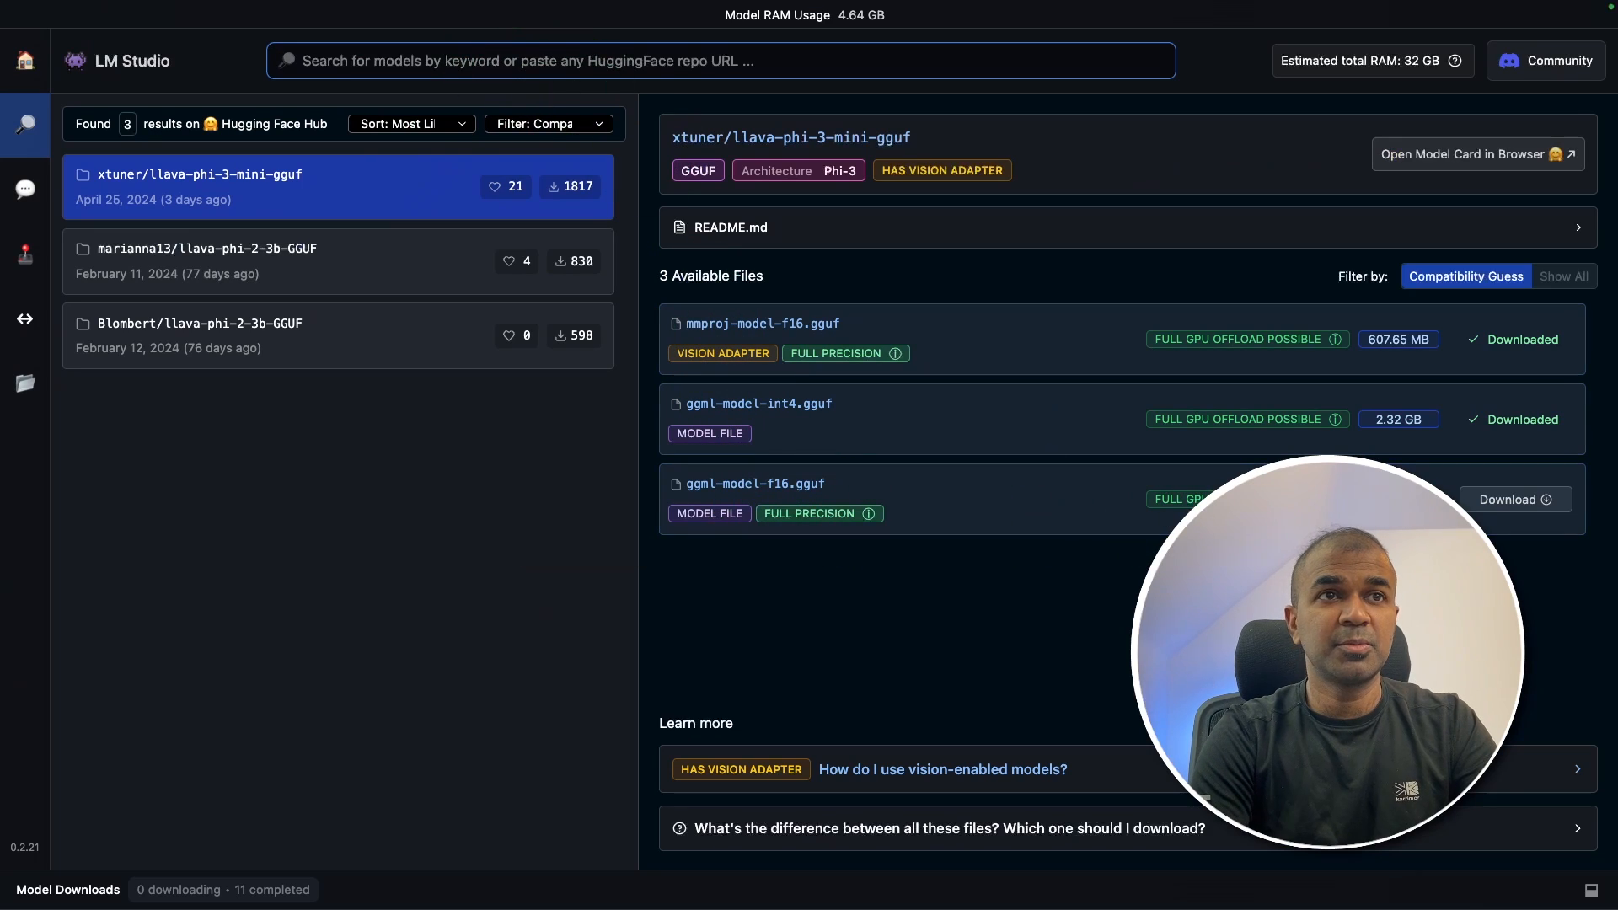
{"action": "type", "text": "llava"}
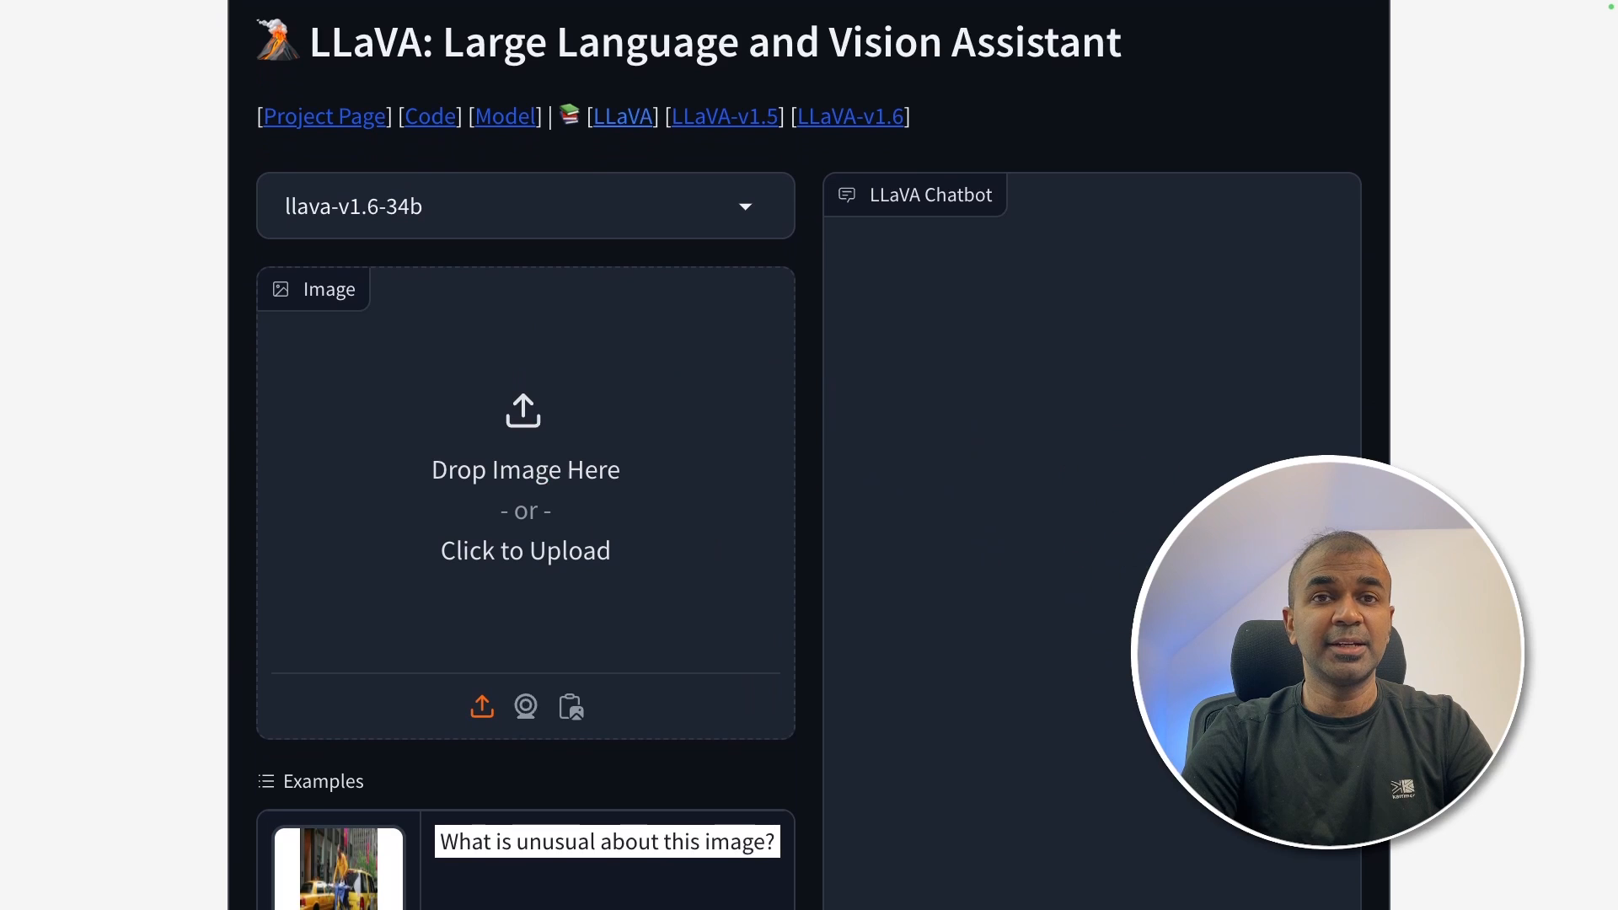
{"action": "scroll", "scroll_direction": "down", "scroll_amount": 3}
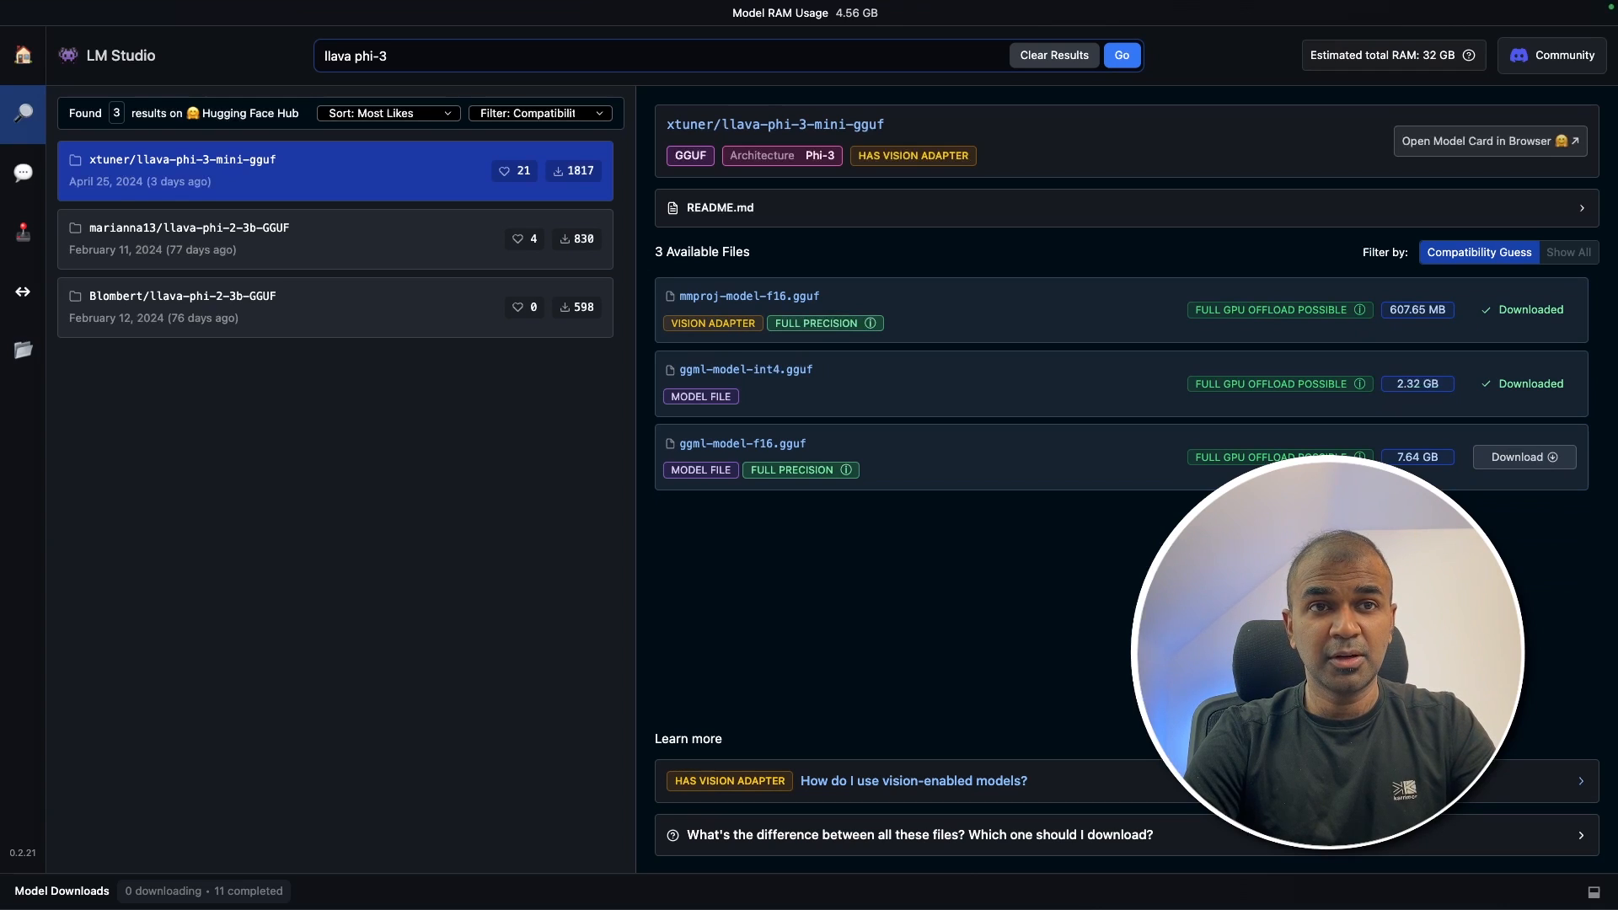
{"action": "mouse_move", "coordinate": [23, 172]}
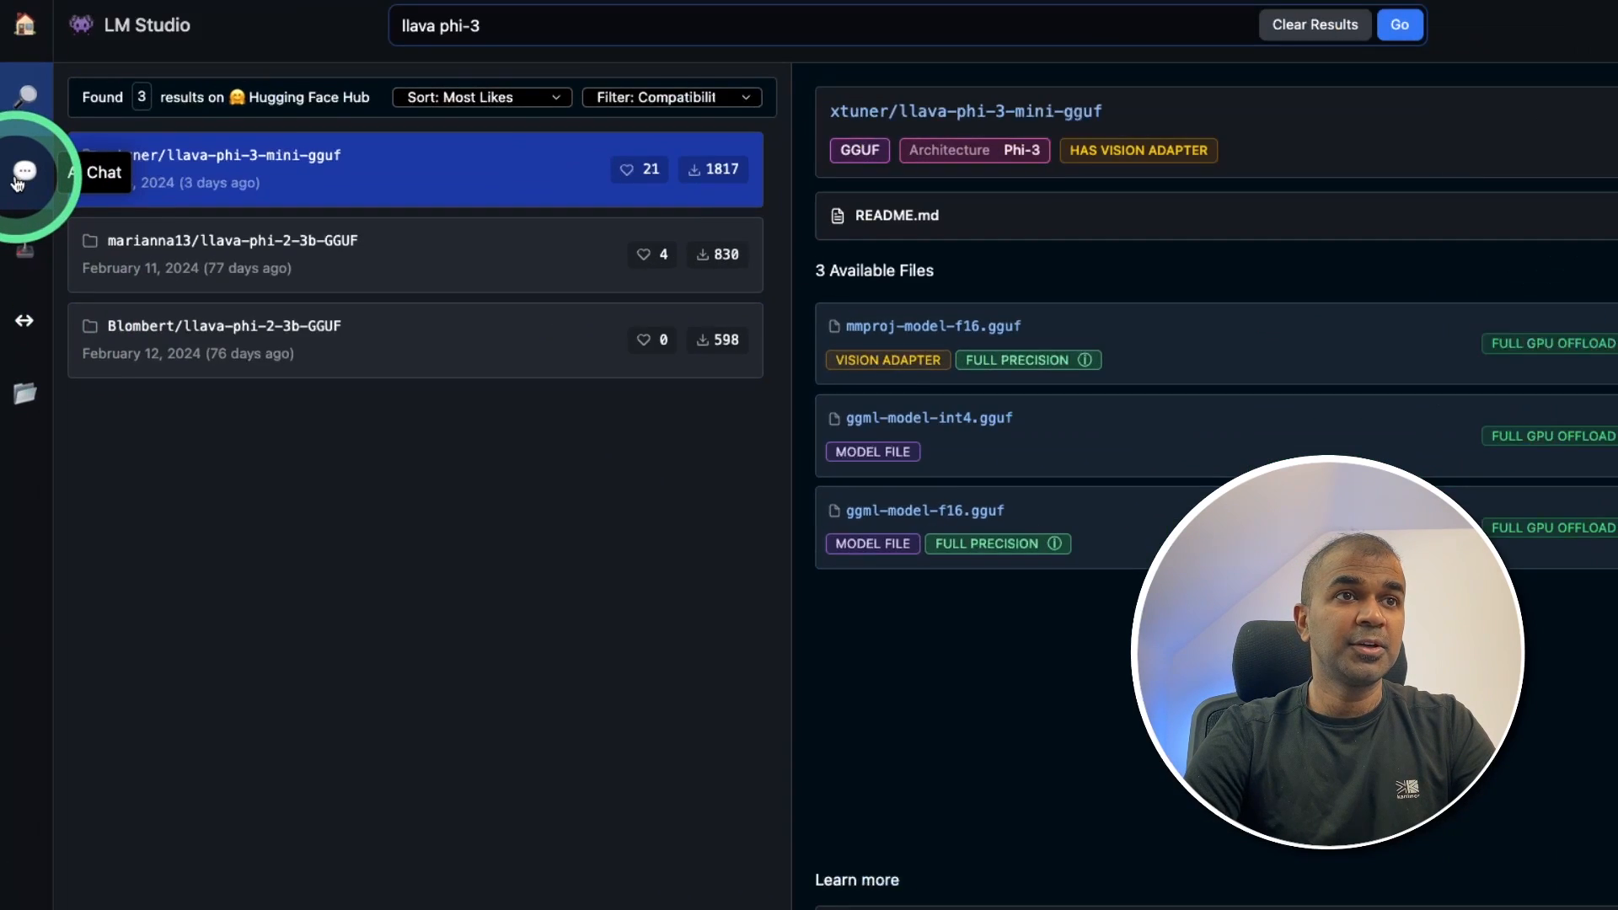
Attach the pier photo in Chat and ask 'Describe what is in this image'.
{"action": "left_click", "coordinate": [25, 173]}
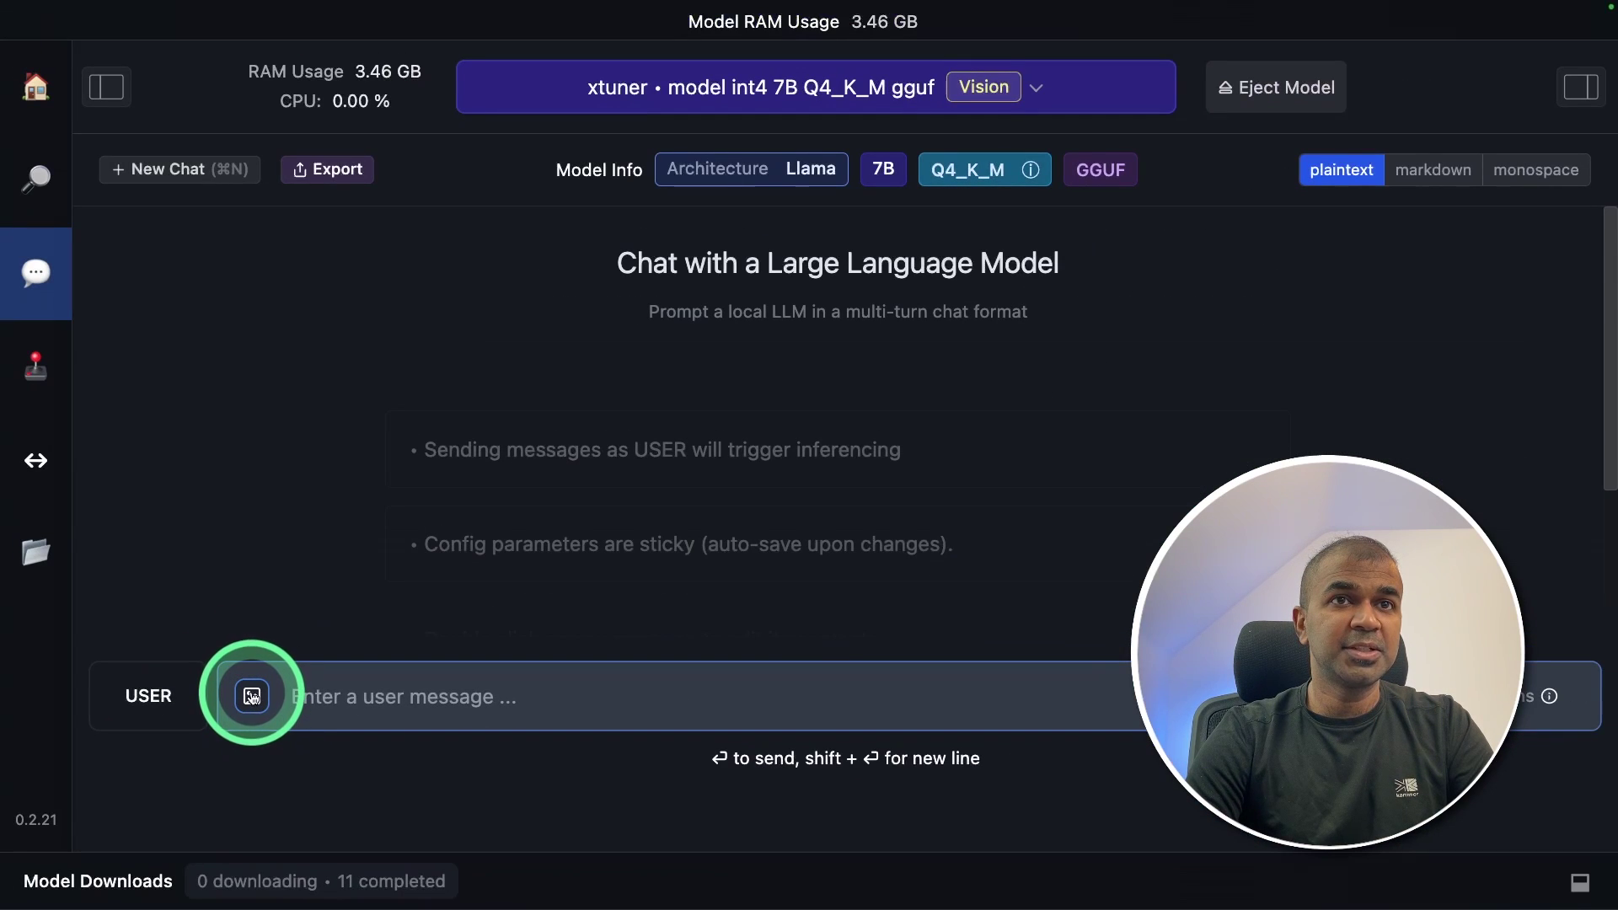
{"action": "left_click", "coordinate": [250, 696]}
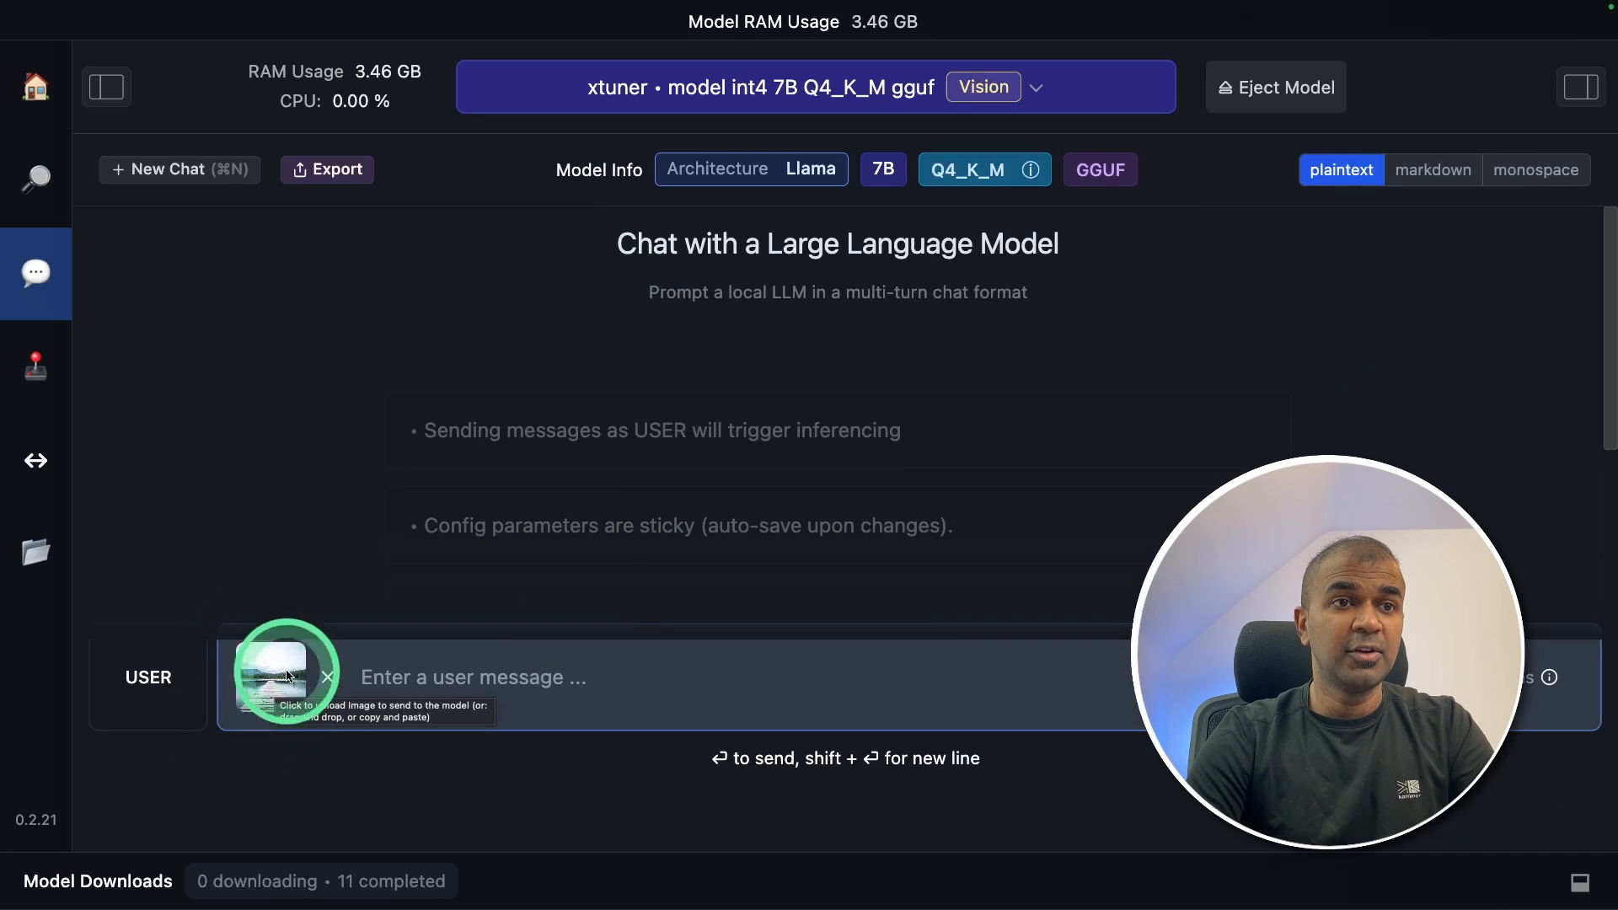
{"action": "type", "text": "Describe what"}
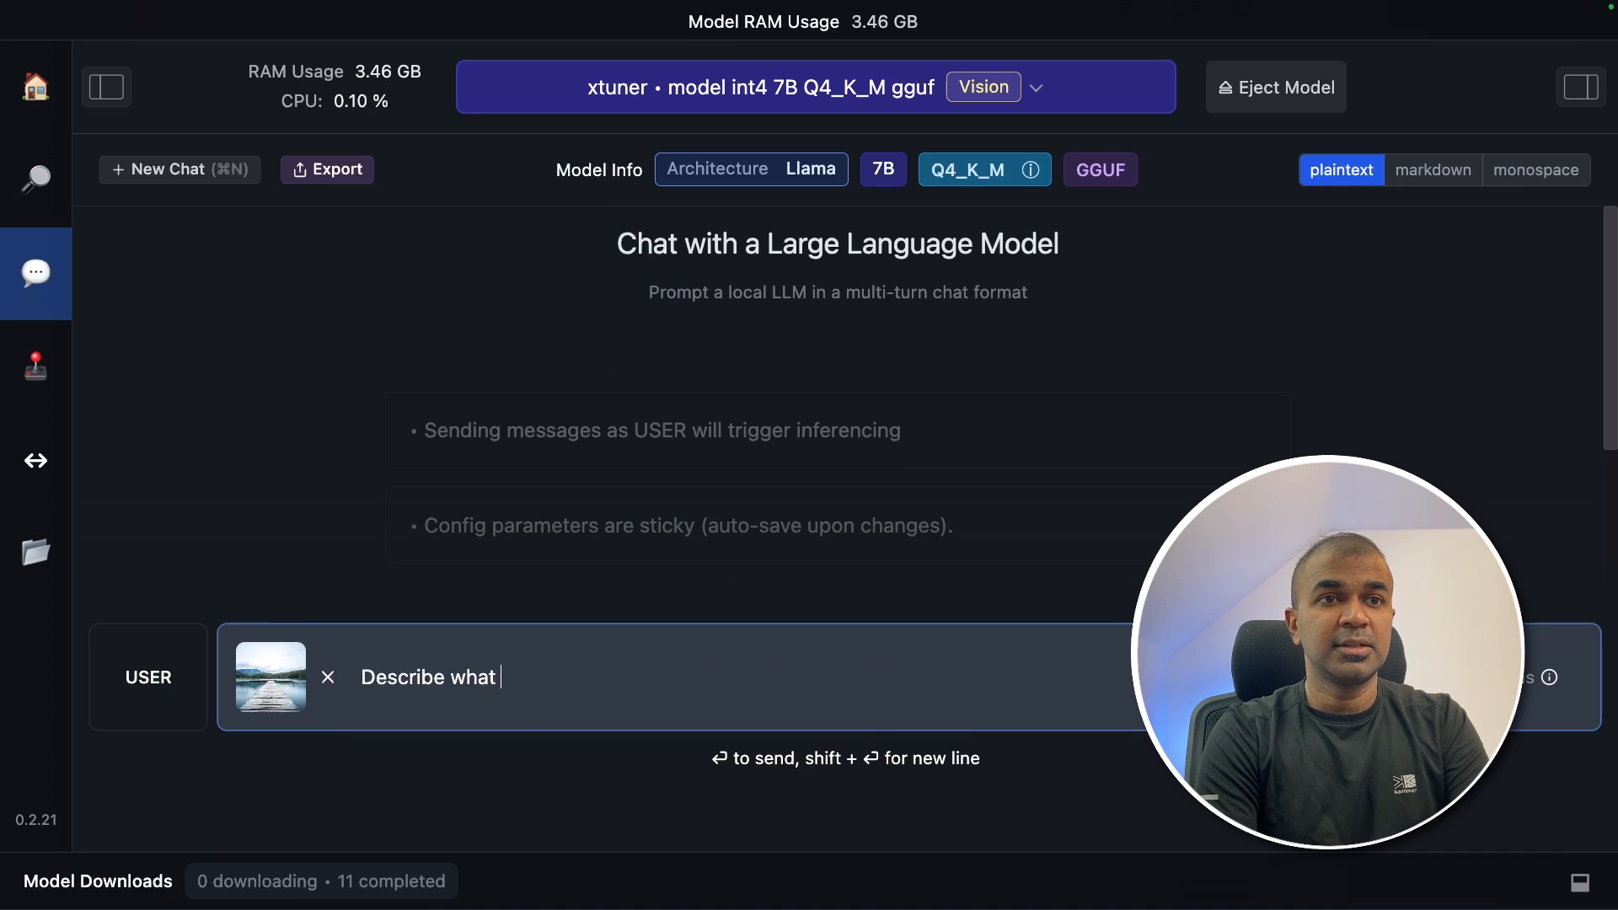
{"action": "type", "text": "is in this image"}
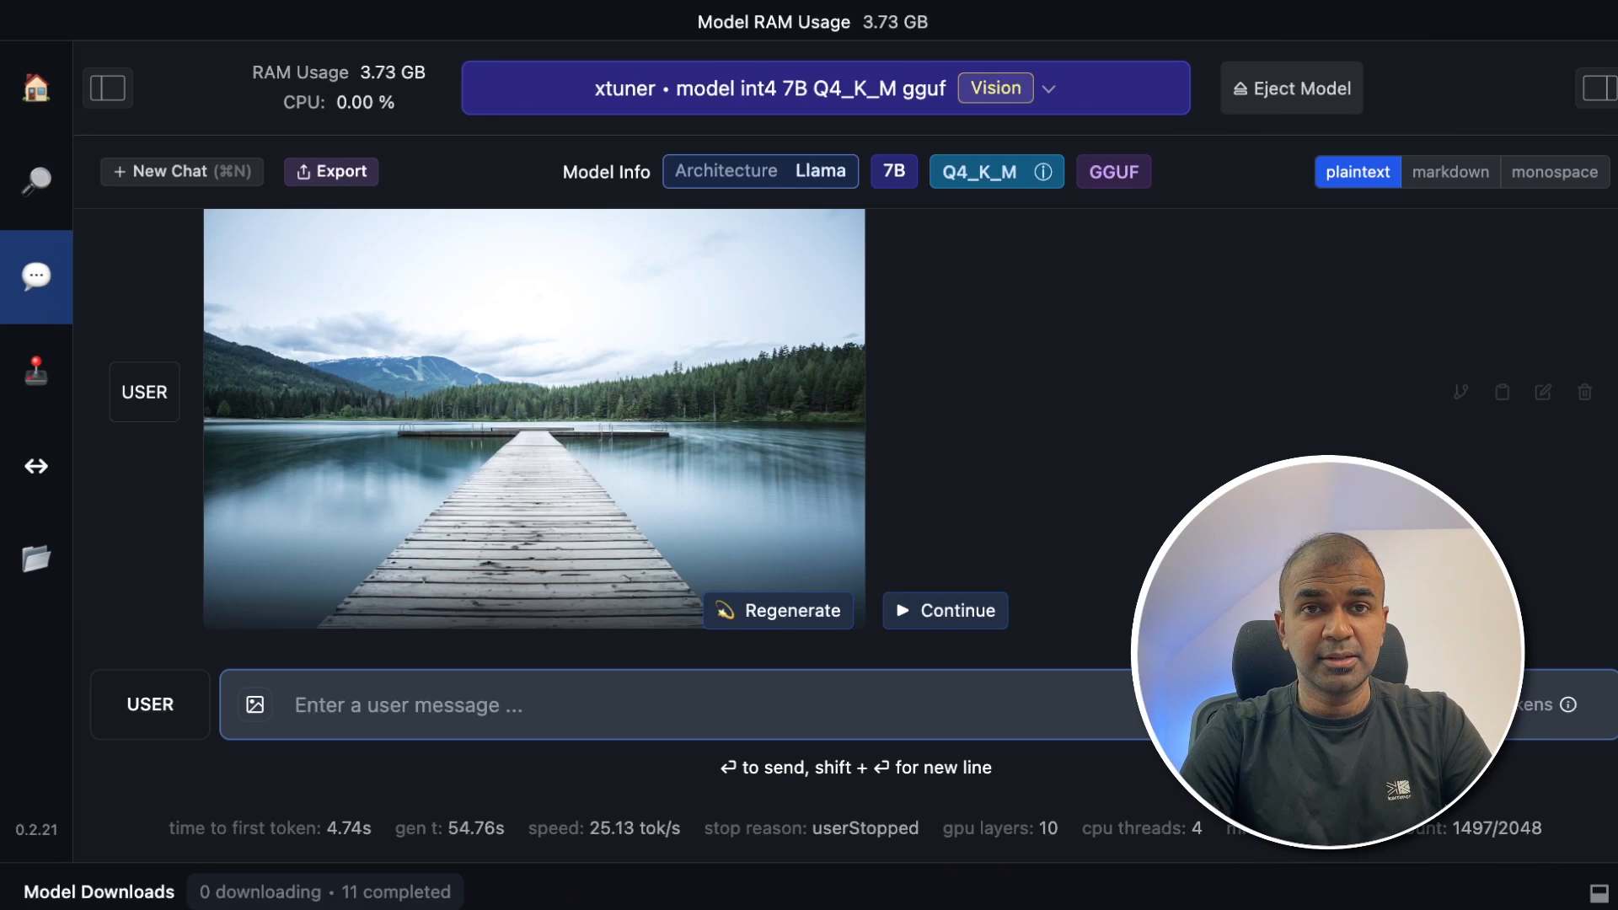
{"action": "mouse_move", "coordinate": [36, 466]}
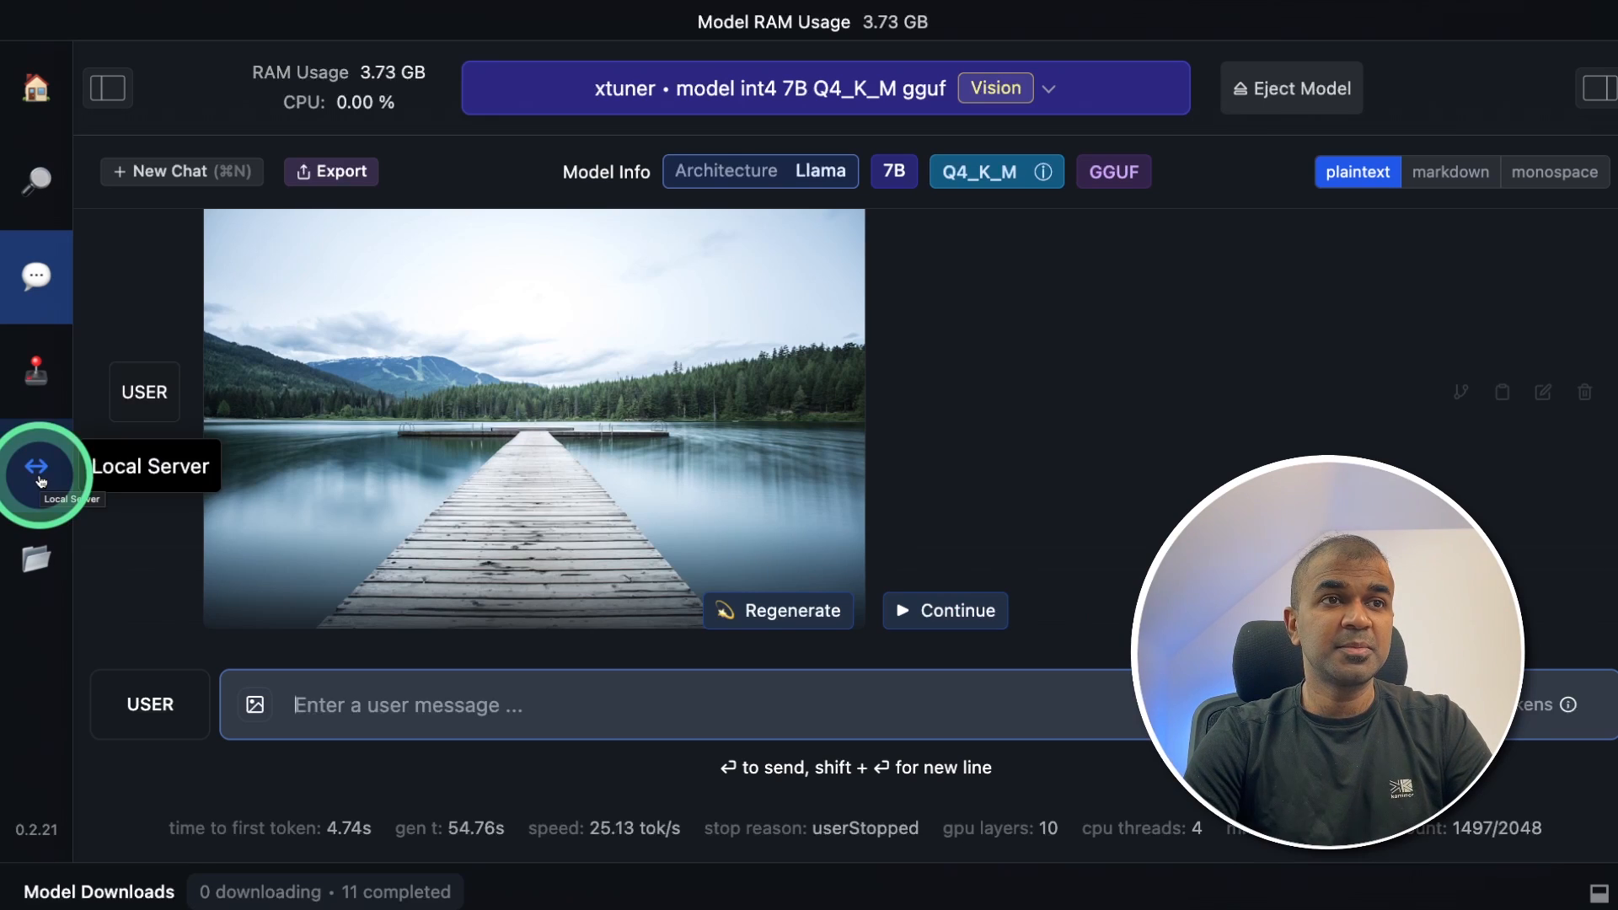
Open the Local Server page showing the loaded LLaVA Phi-3 model.
{"action": "left_click", "coordinate": [34, 464]}
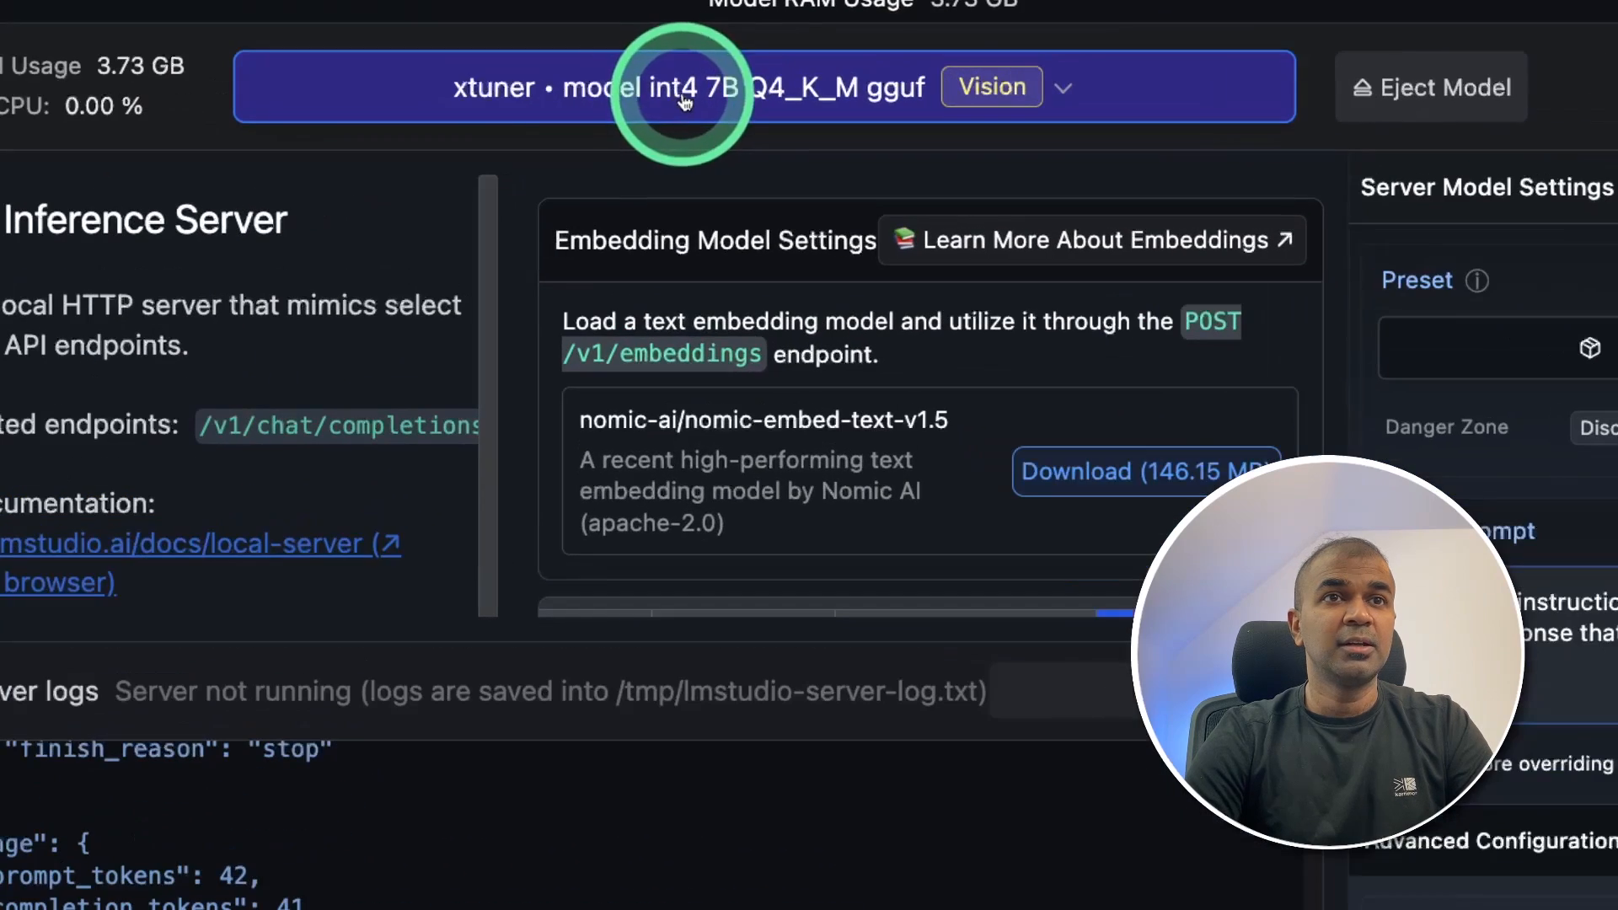
{"action": "left_click", "coordinate": [280, 435]}
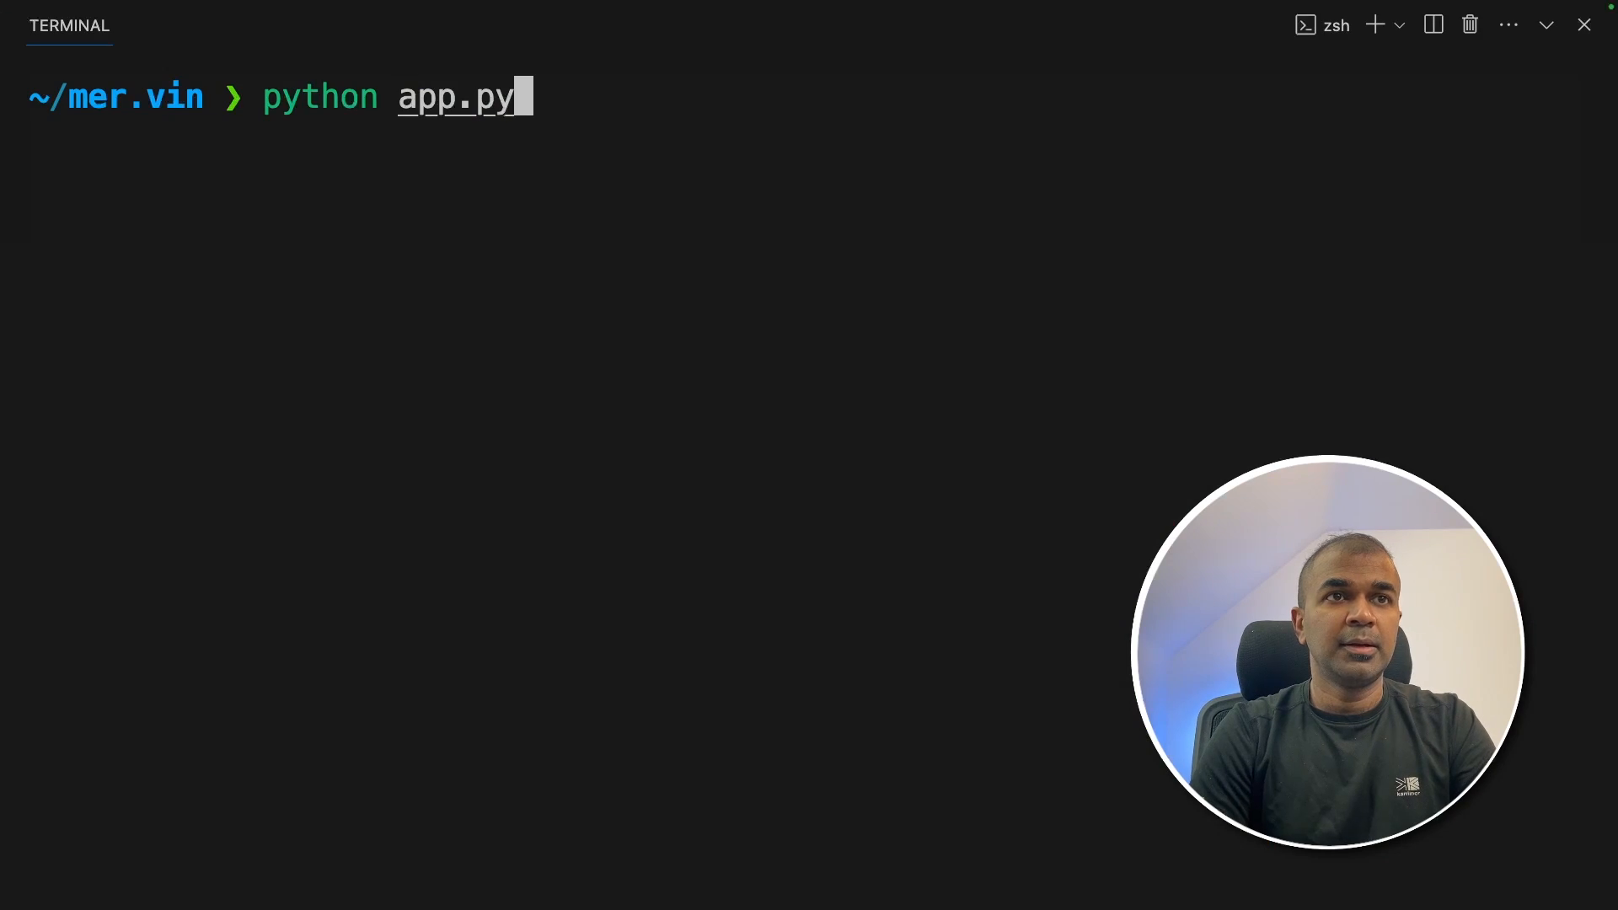
Run app.py and enter the image path /Users/praison/Downloads/waterview.jpg at its prompt.
{"action": "key", "text": "Enter"}
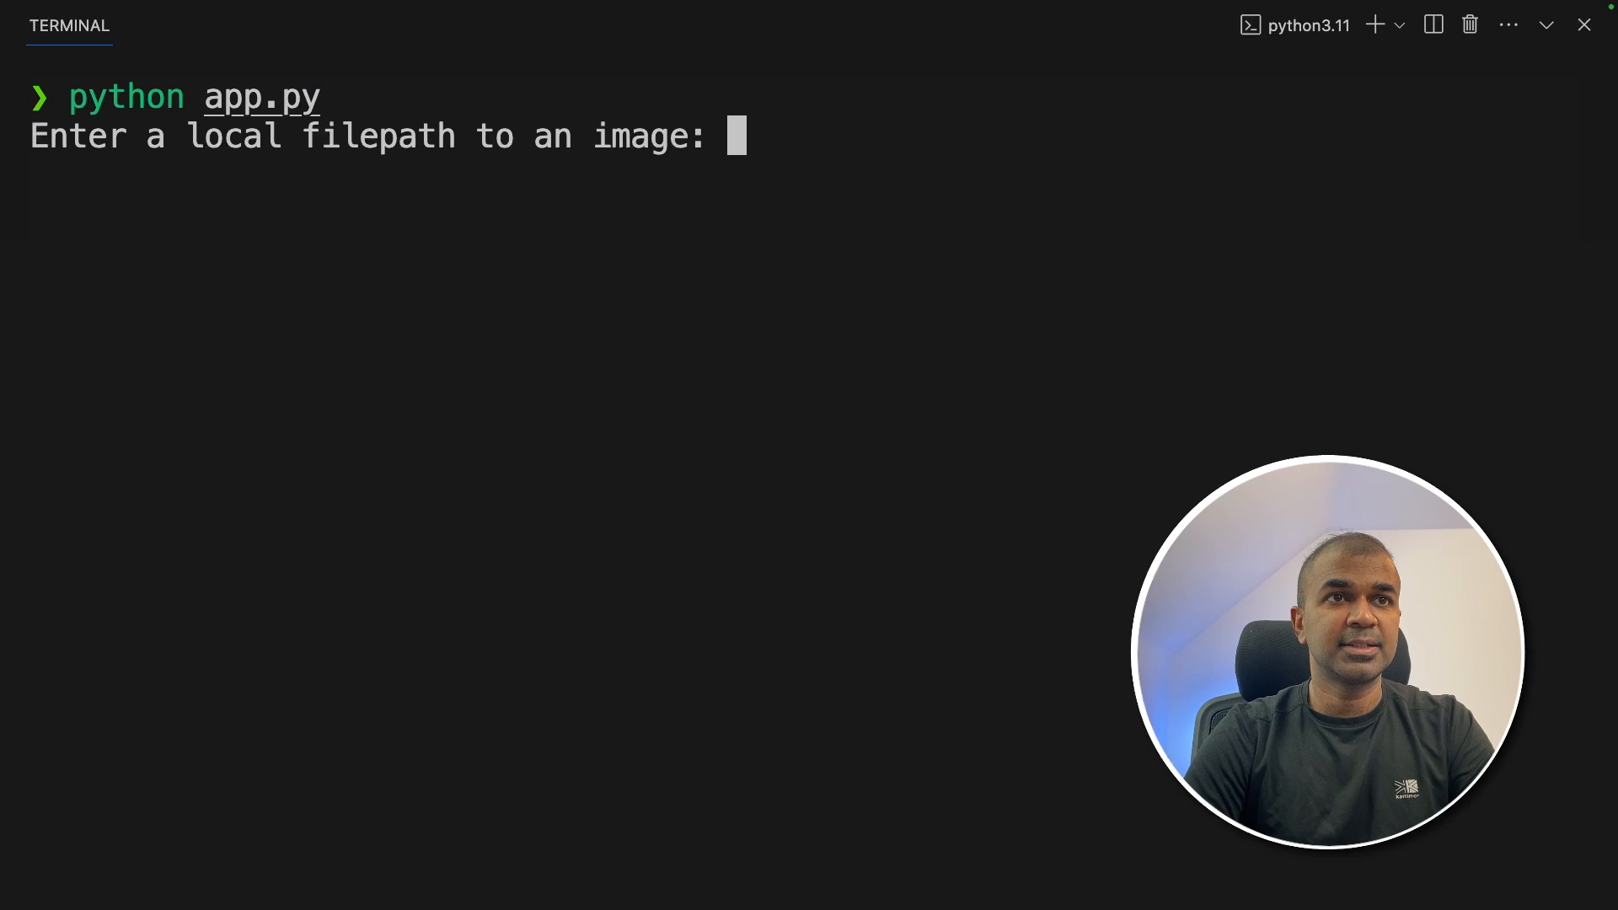
{"action": "left_click", "coordinate": [621, 145]}
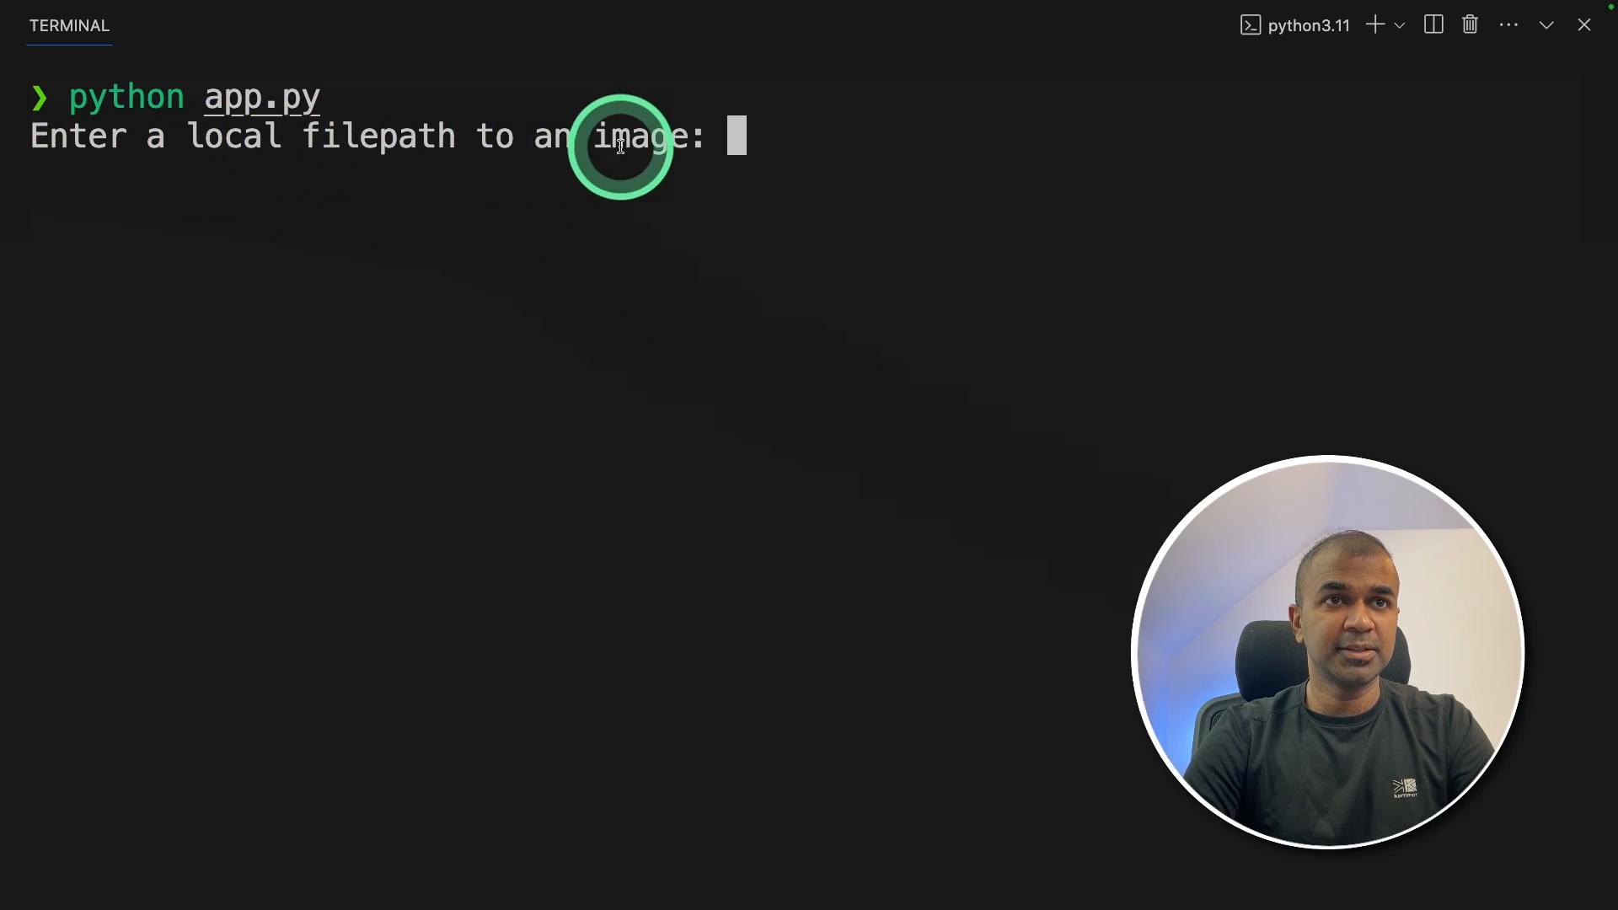
{"action": "type", "text": "'/Users/praison/Downloads/waterview.jpg'"}
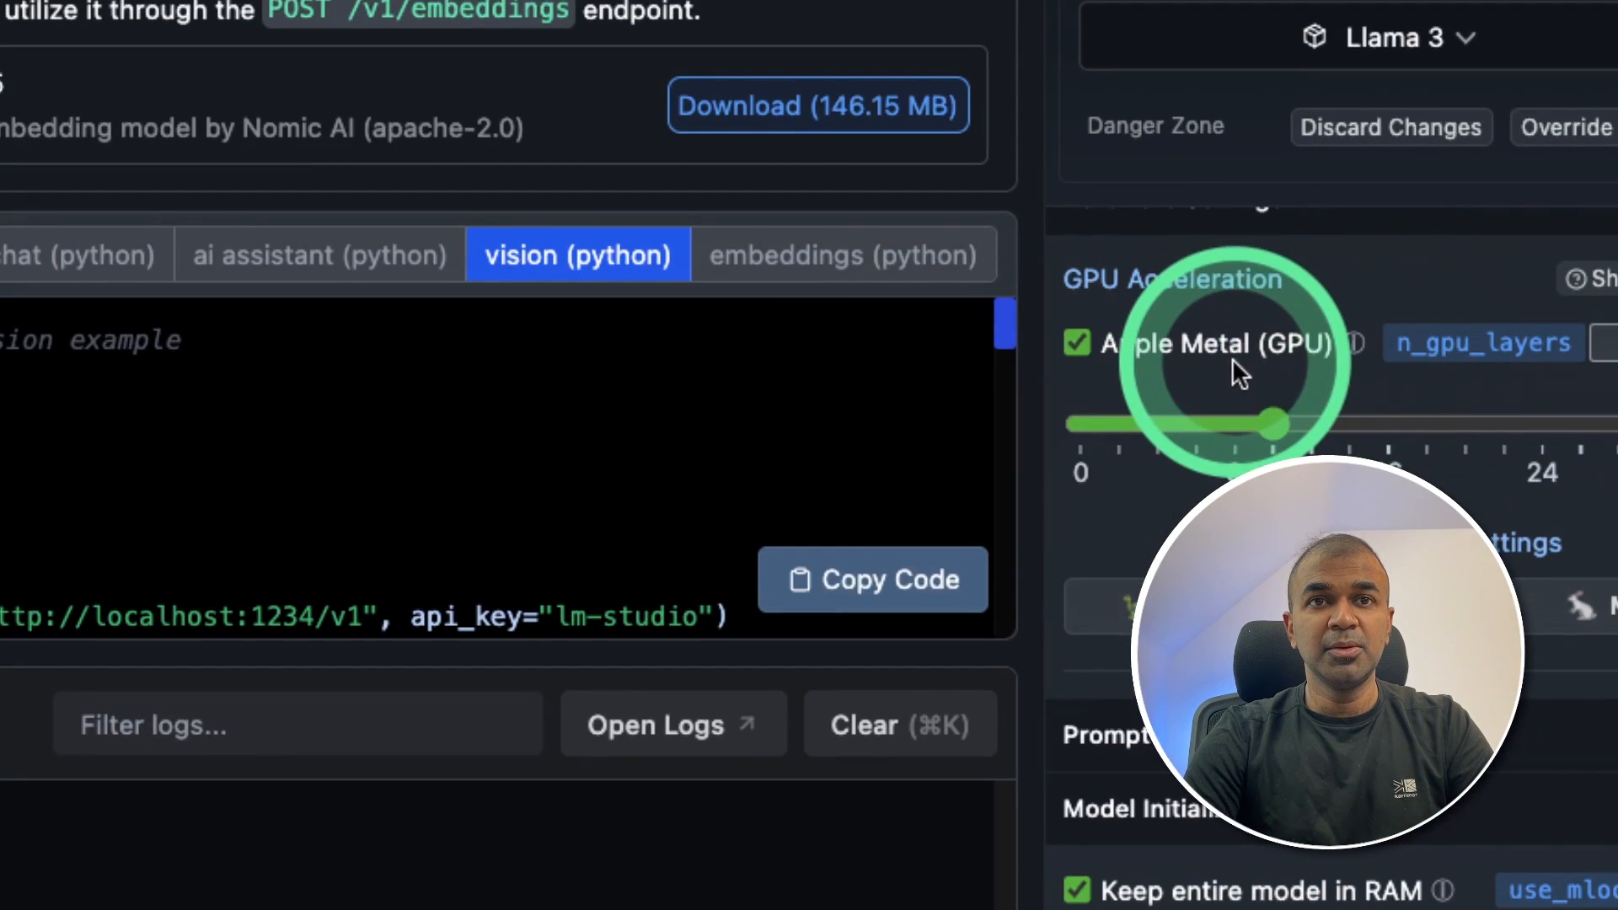
{"action": "scroll", "scroll_direction": "down", "scroll_amount": 3}
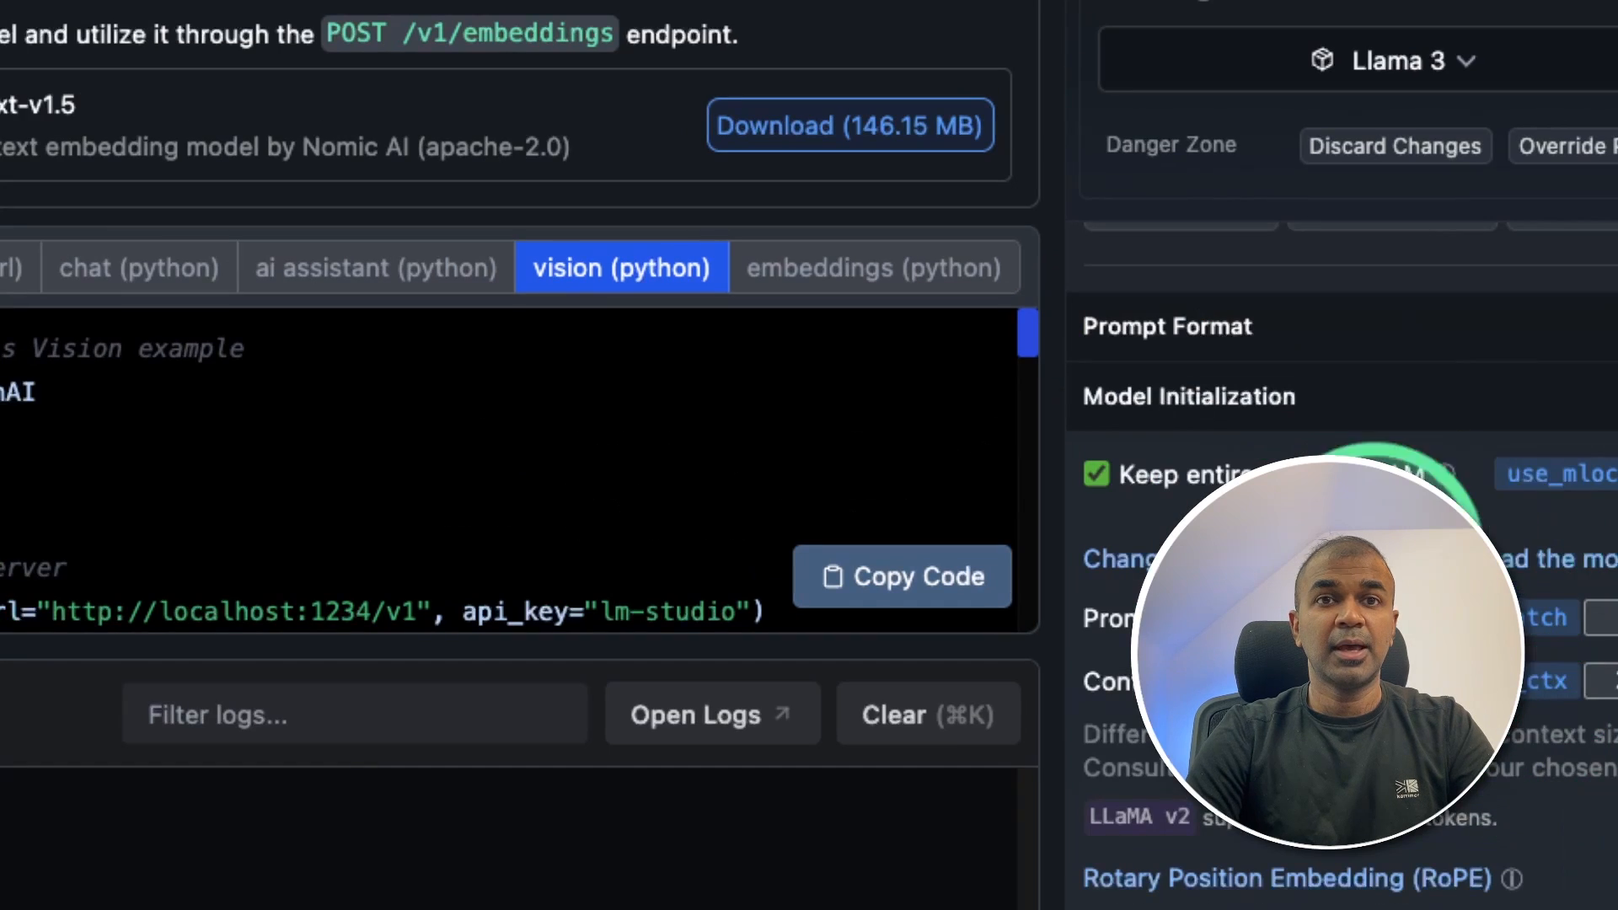